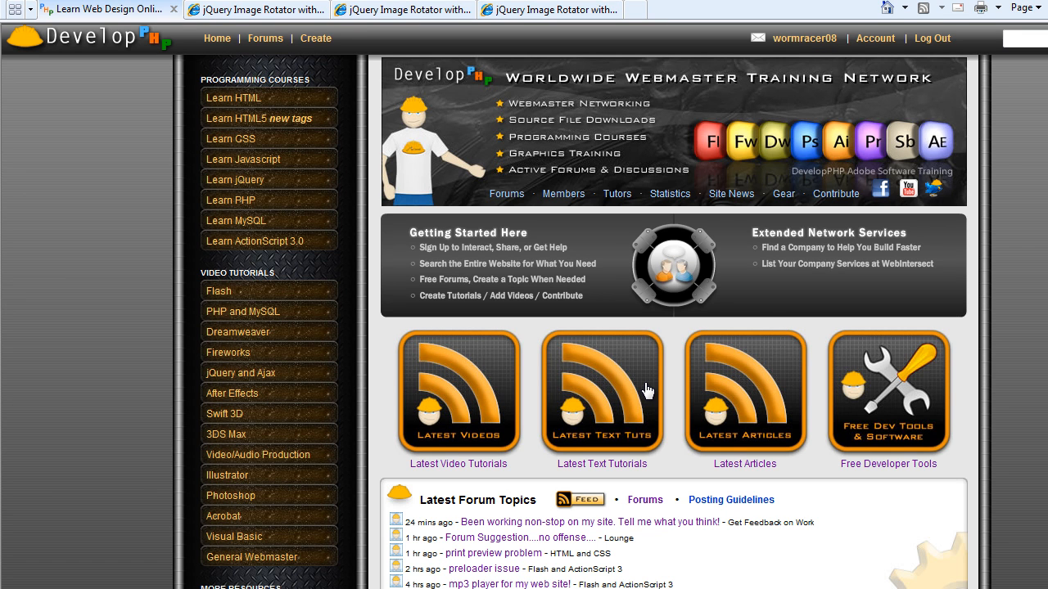
mouse_move(419, 321)
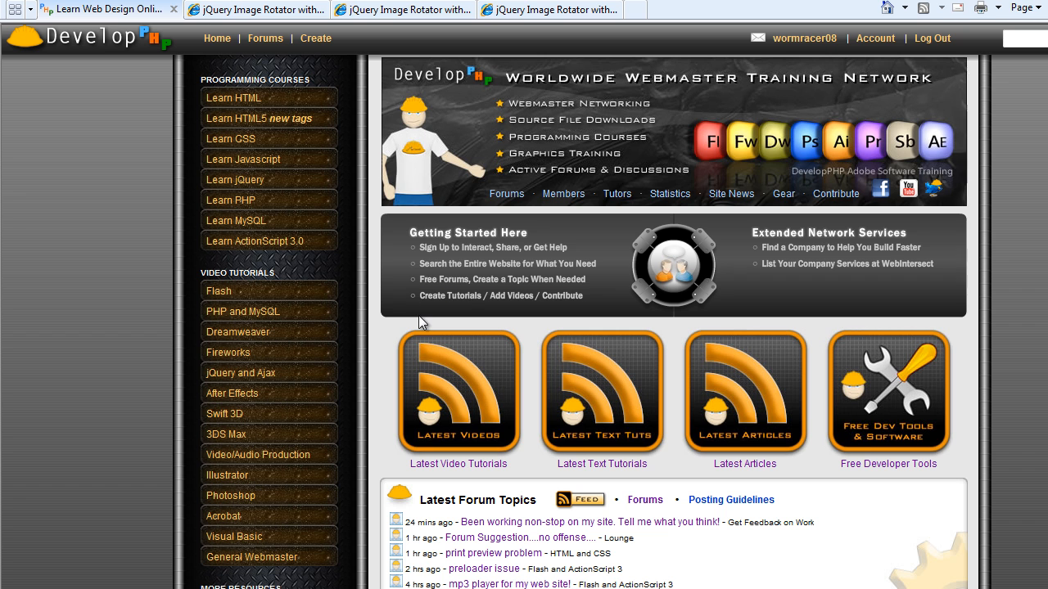
mouse_move(440, 376)
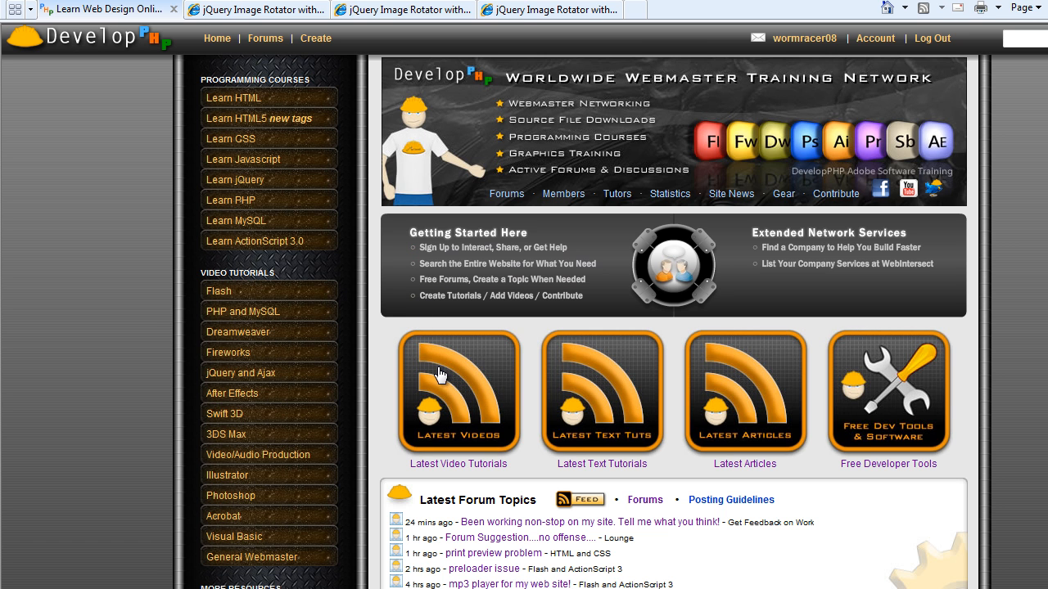
mouse_move(258, 10)
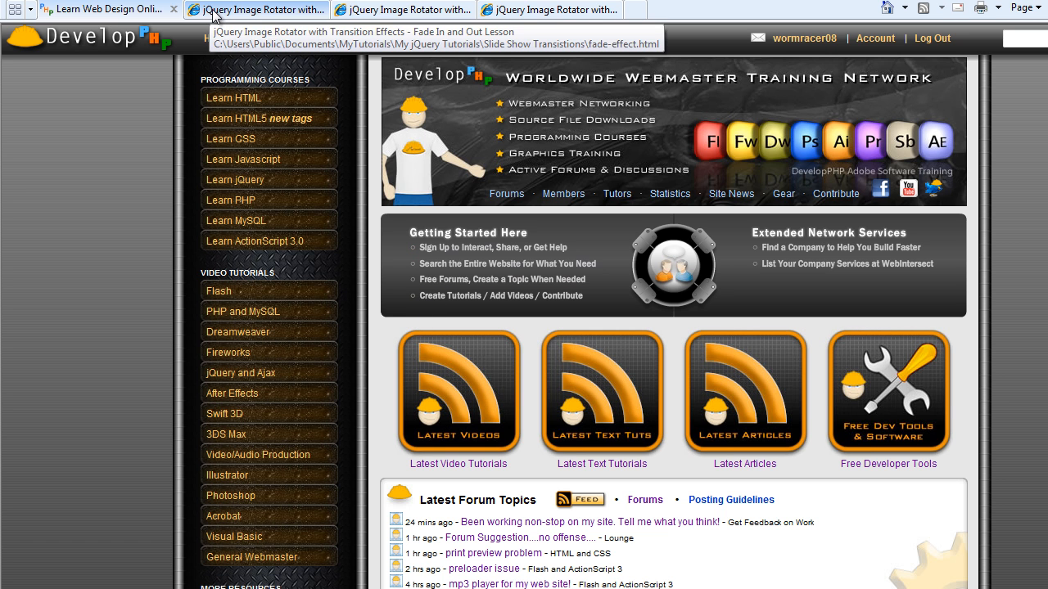
Cycle the fade rotator forward and back through the dog, smokestack and portrait photos, then move to the next demo.
click(246, 9)
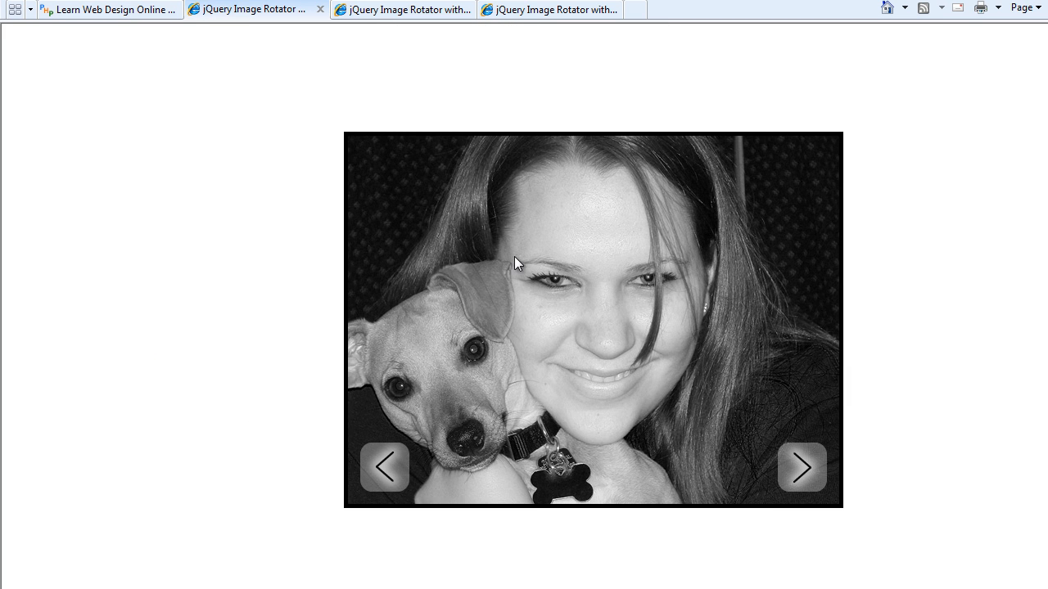
mouse_move(506, 197)
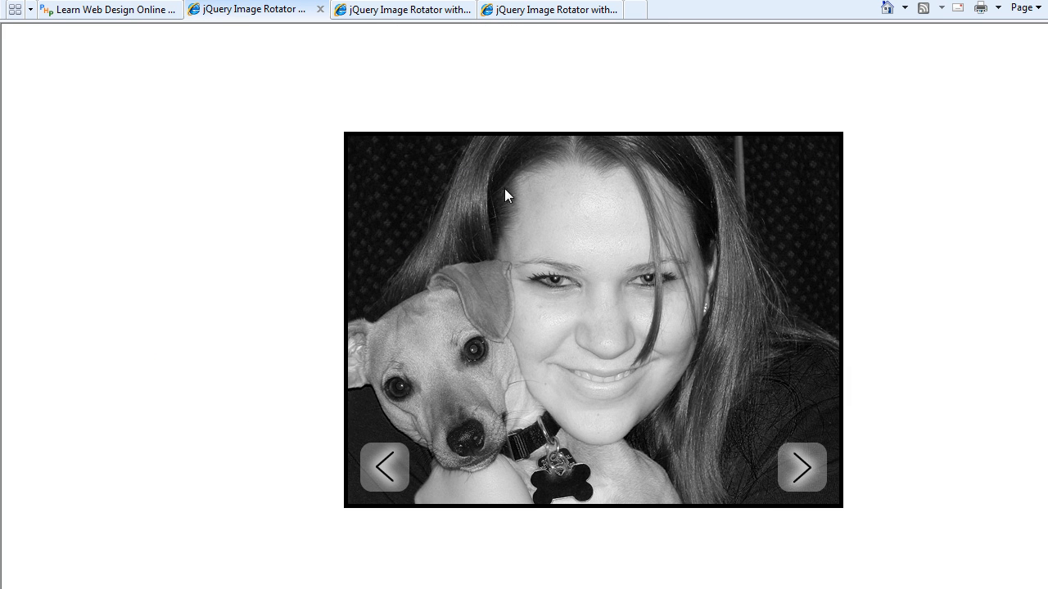
mouse_move(789, 468)
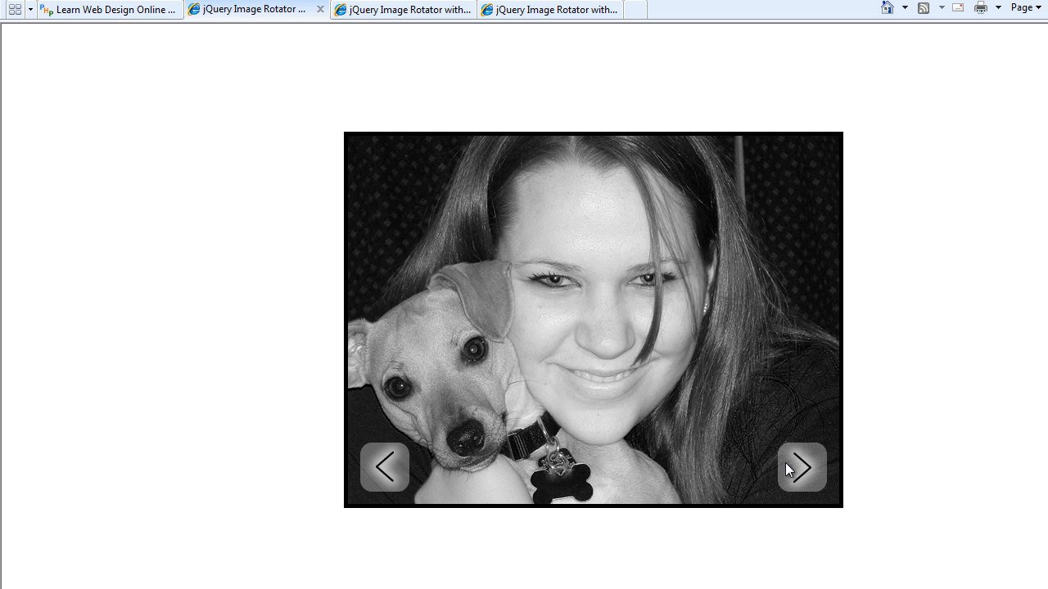
mouse_move(796, 484)
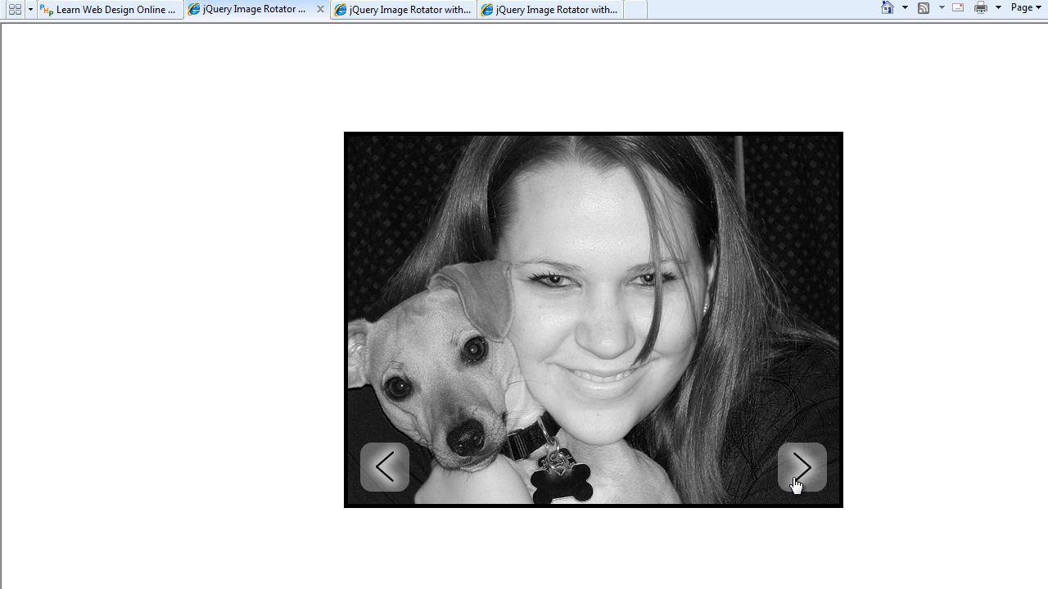
mouse_move(271, 367)
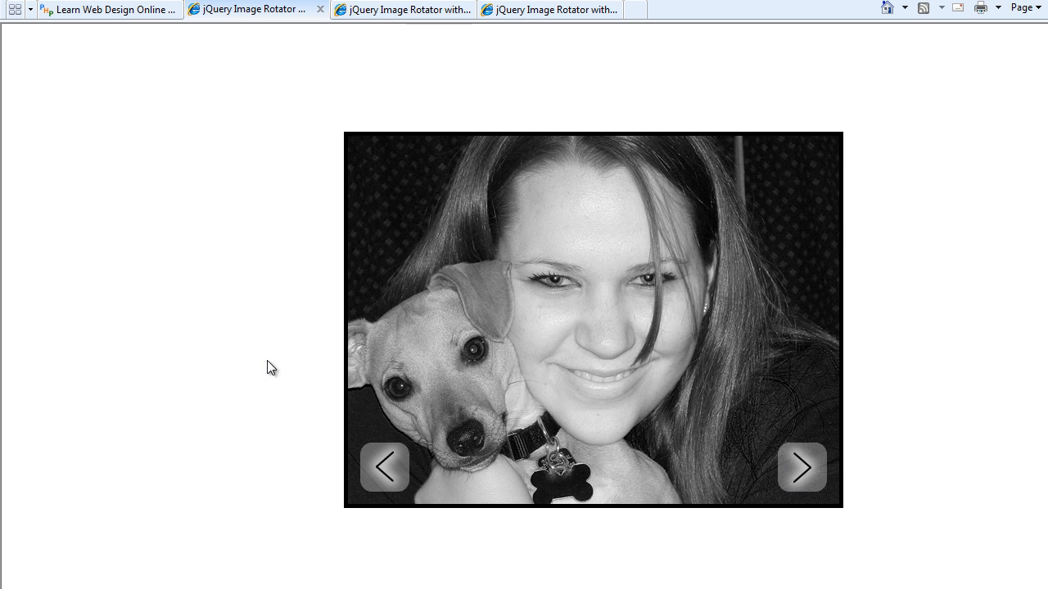
mouse_move(724, 582)
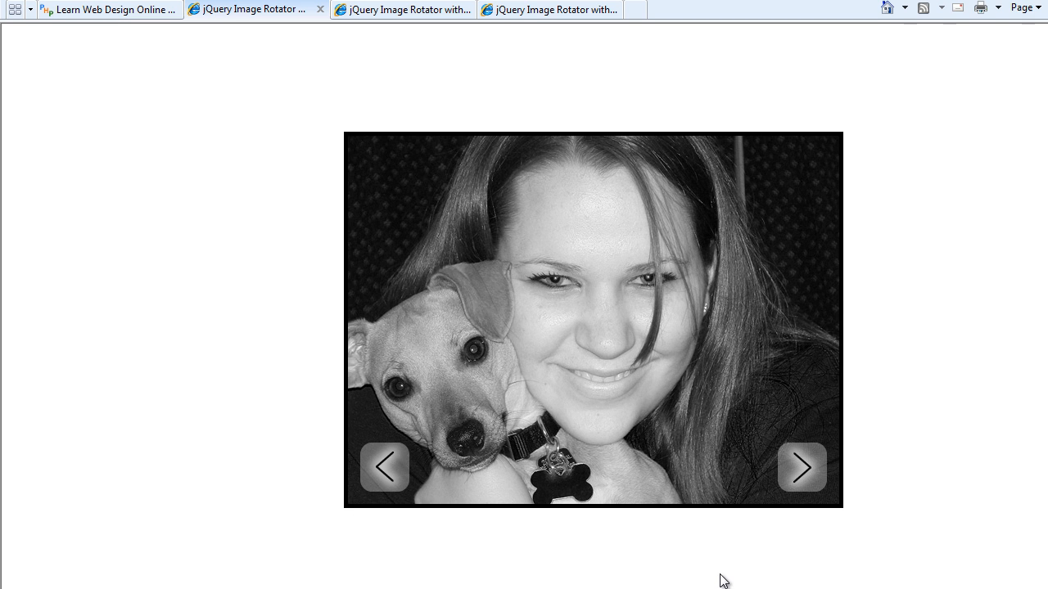
mouse_move(792, 563)
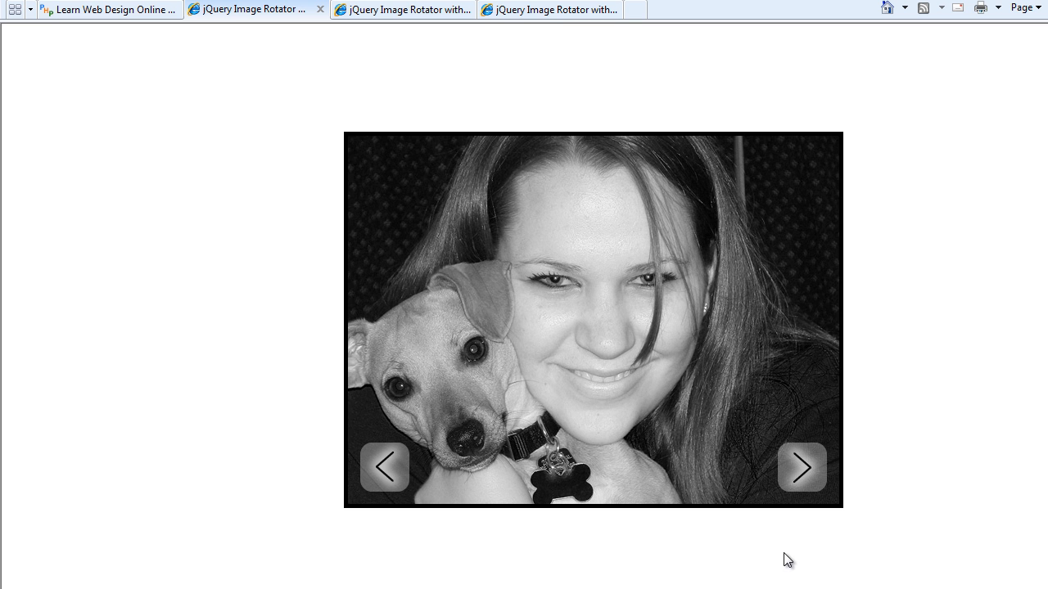
click(801, 468)
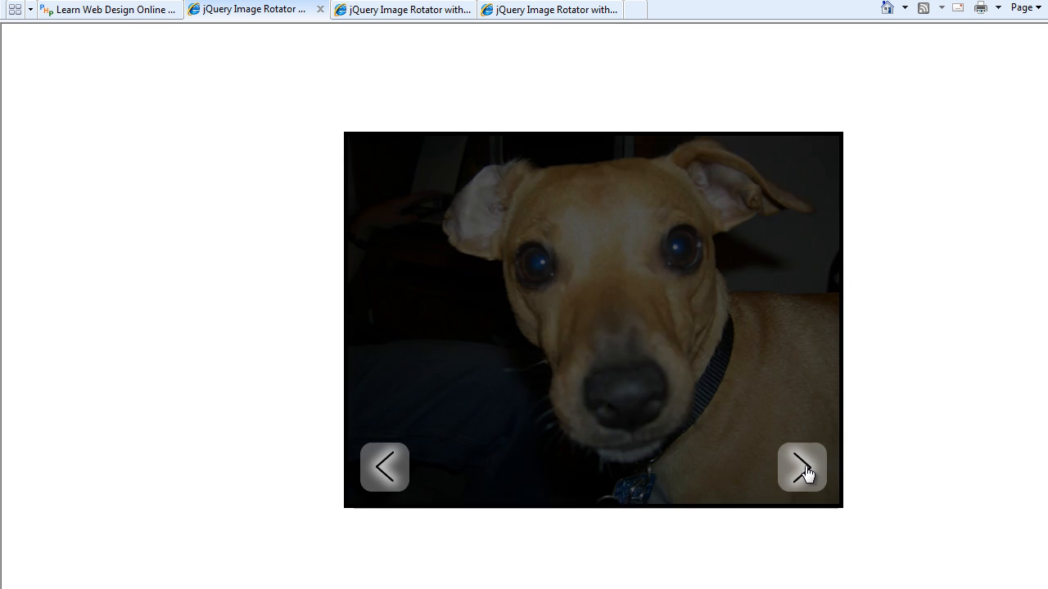
click(802, 468)
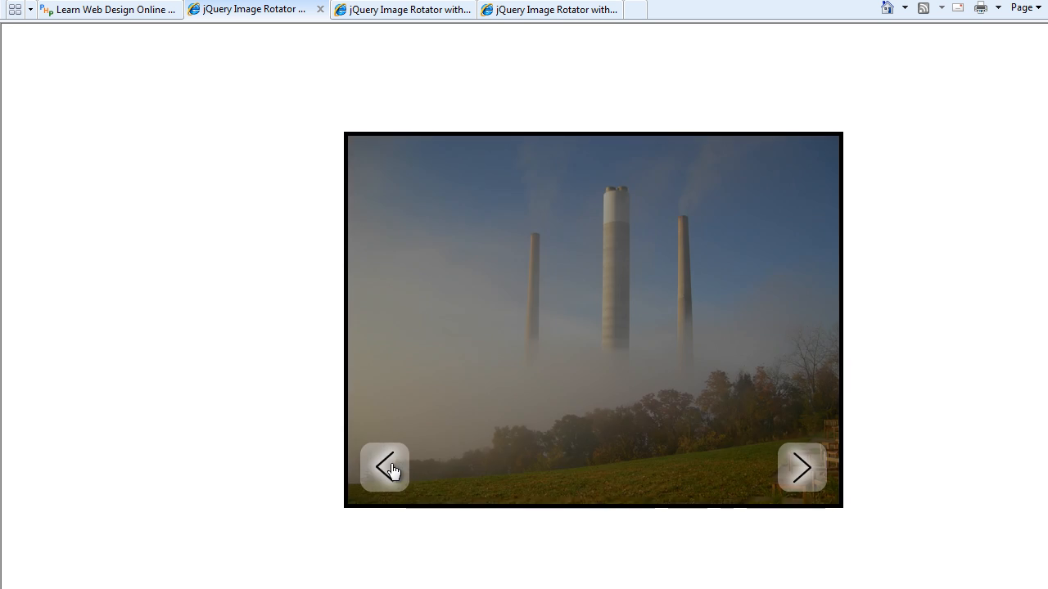
click(385, 468)
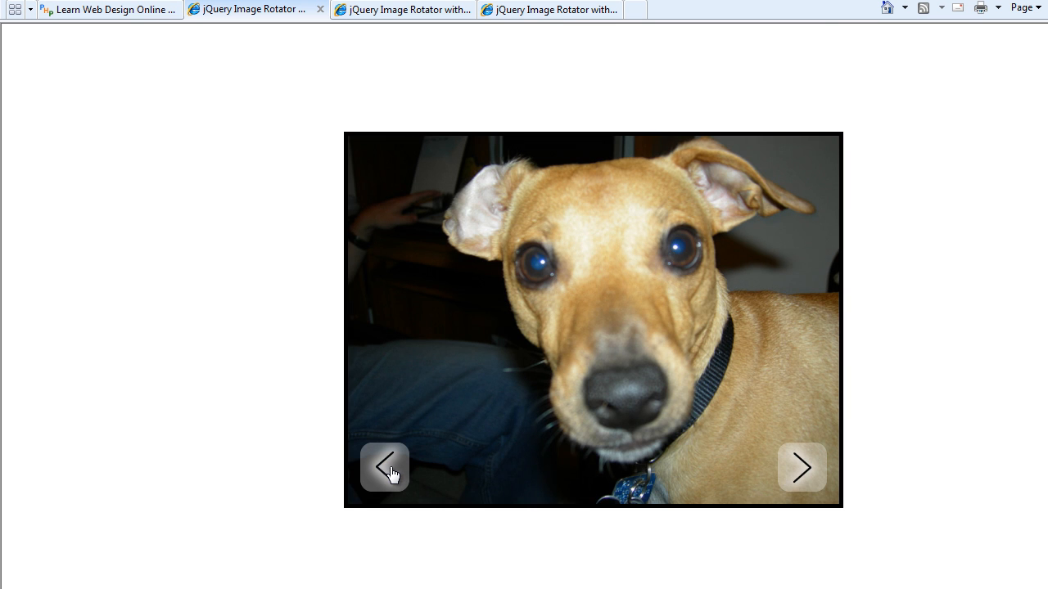
mouse_move(803, 468)
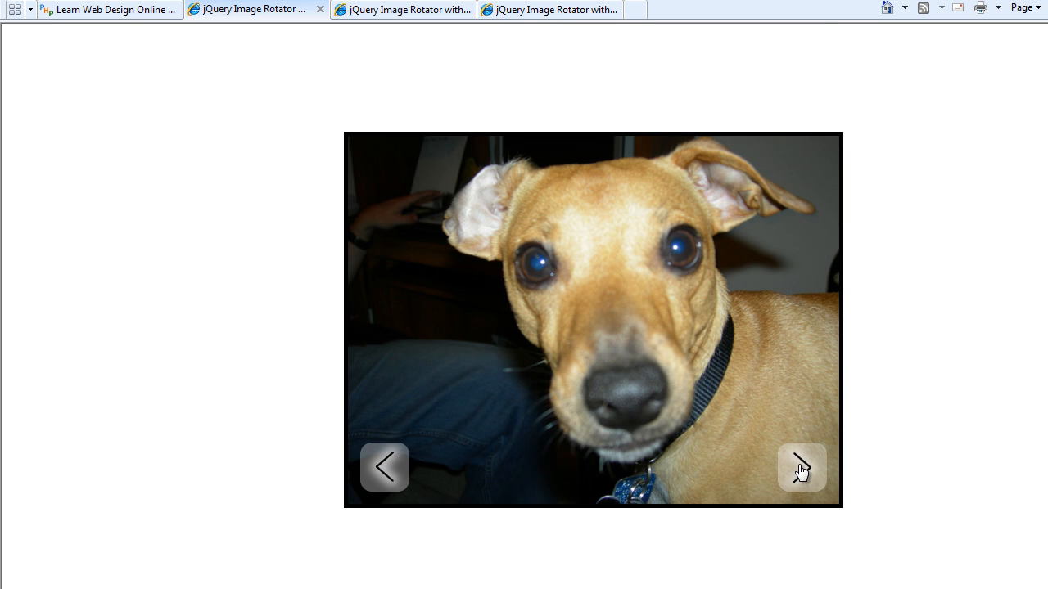
click(801, 468)
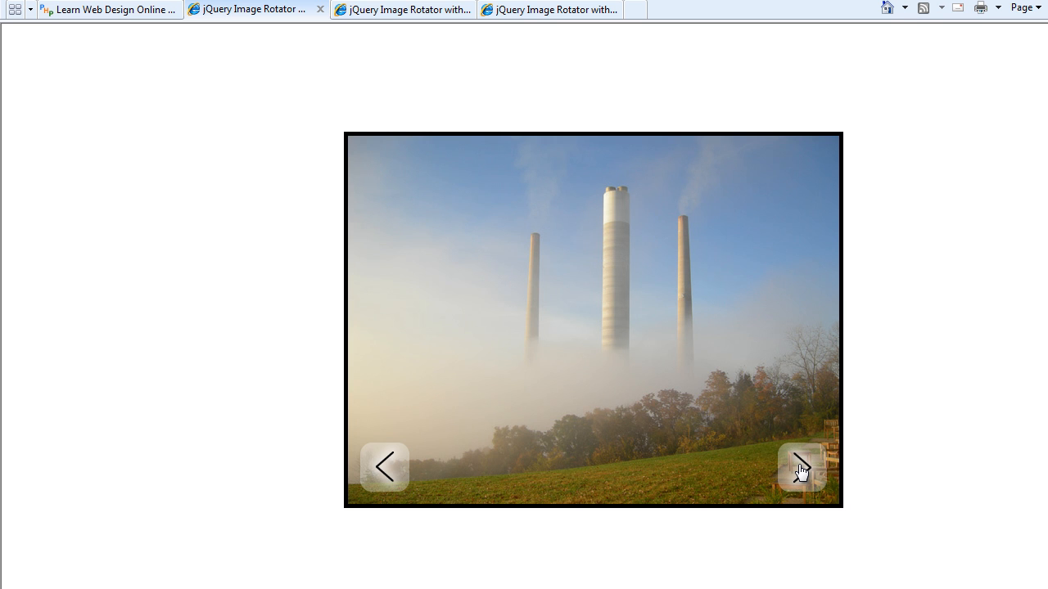
click(801, 468)
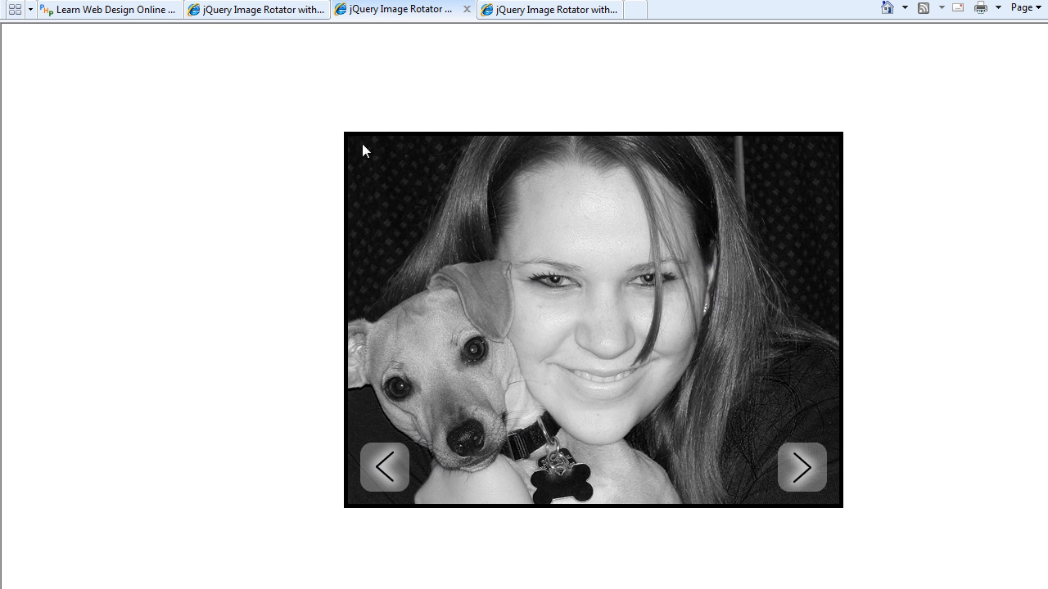
Cycle the tiled-transition rotator's photos forward and back to see the tile effect.
click(802, 468)
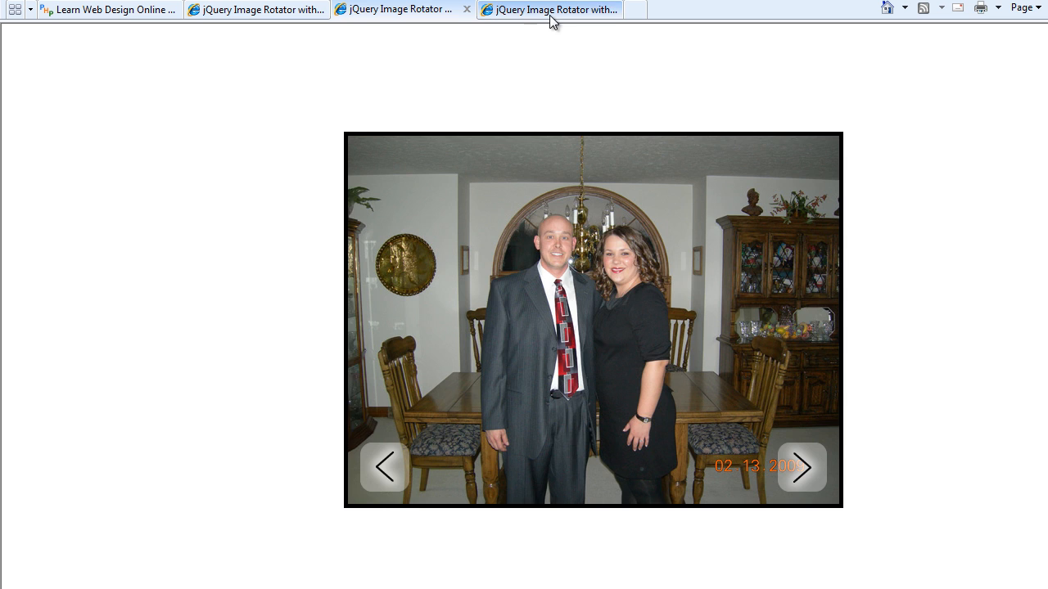
click(800, 469)
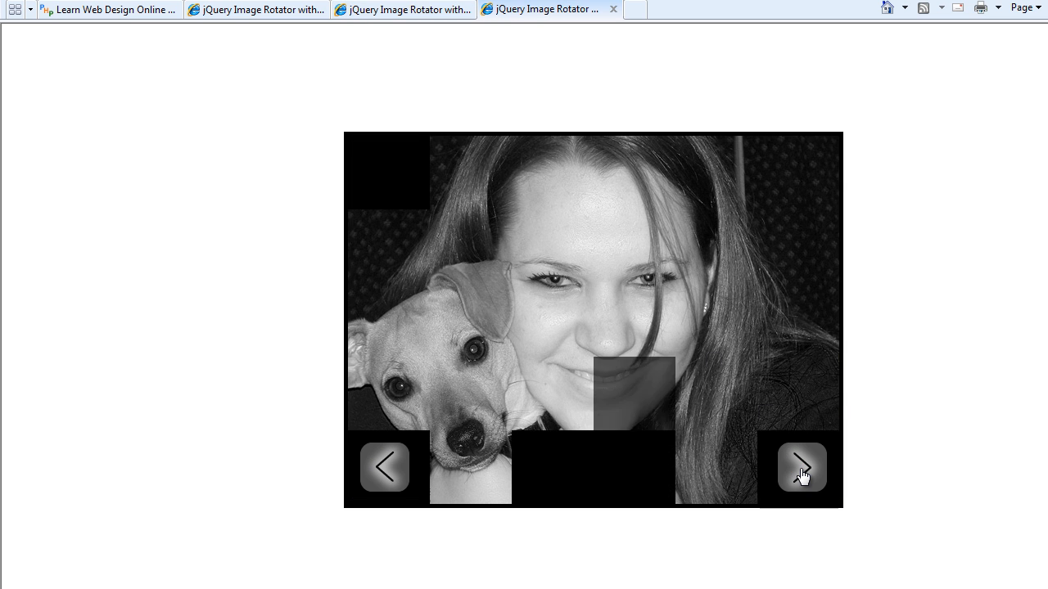
click(799, 468)
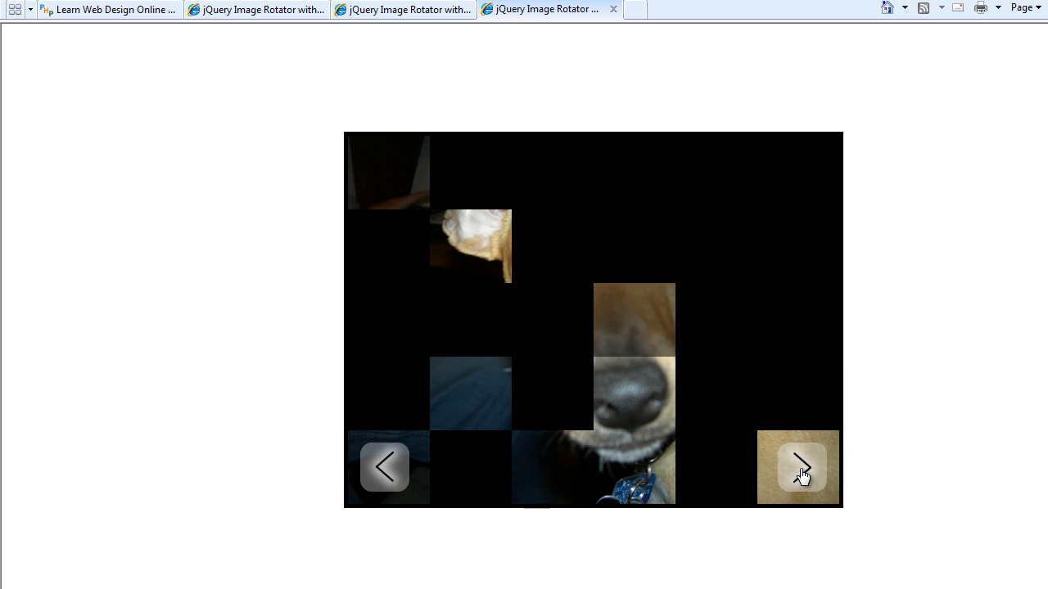
click(799, 469)
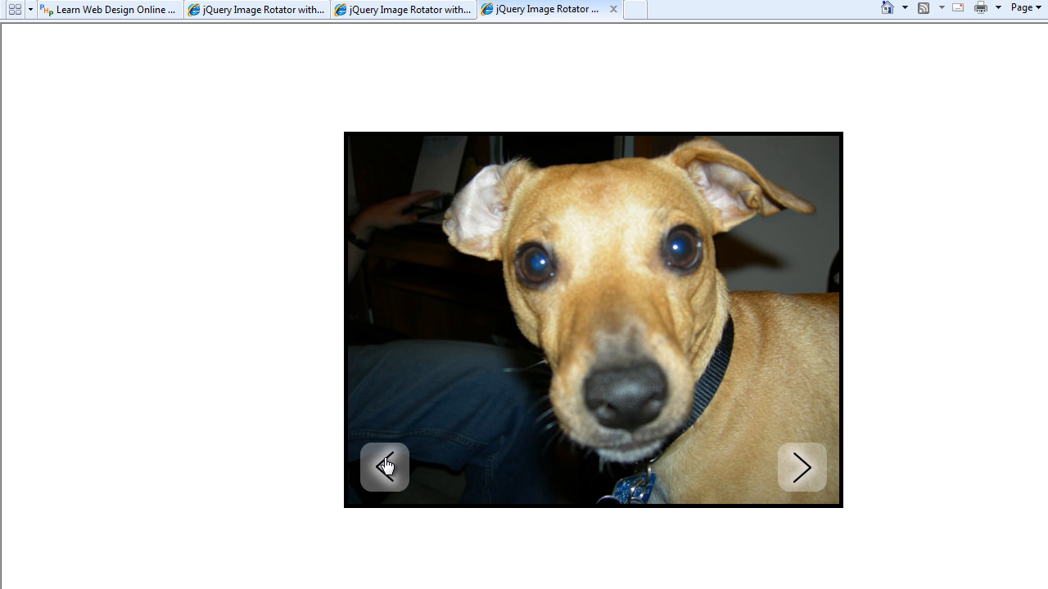
click(800, 468)
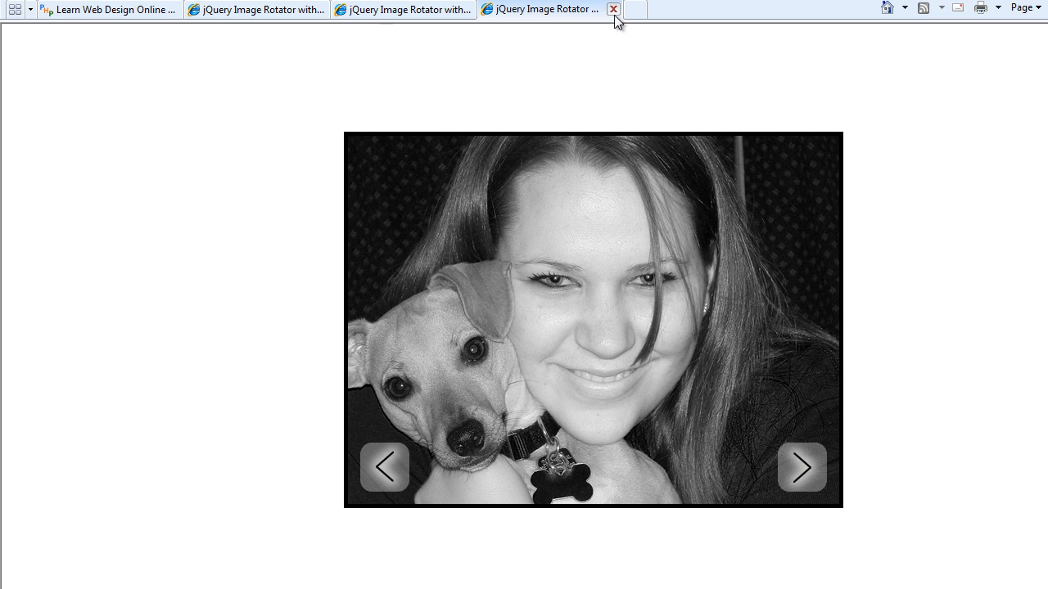
Close the extra demo page, leaving the fade rotator showing its next photo.
click(612, 10)
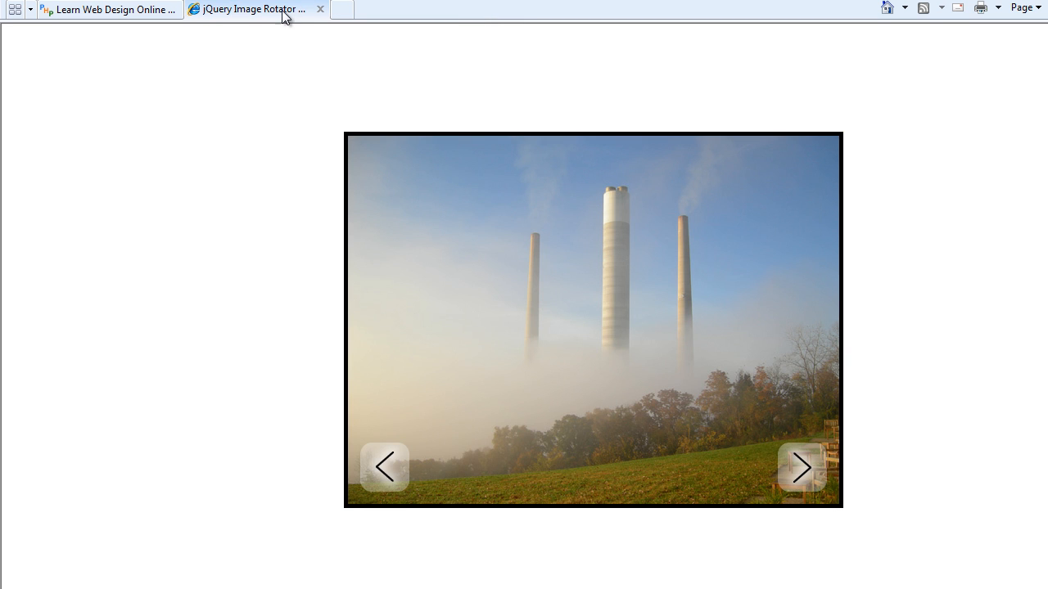
mouse_move(802, 468)
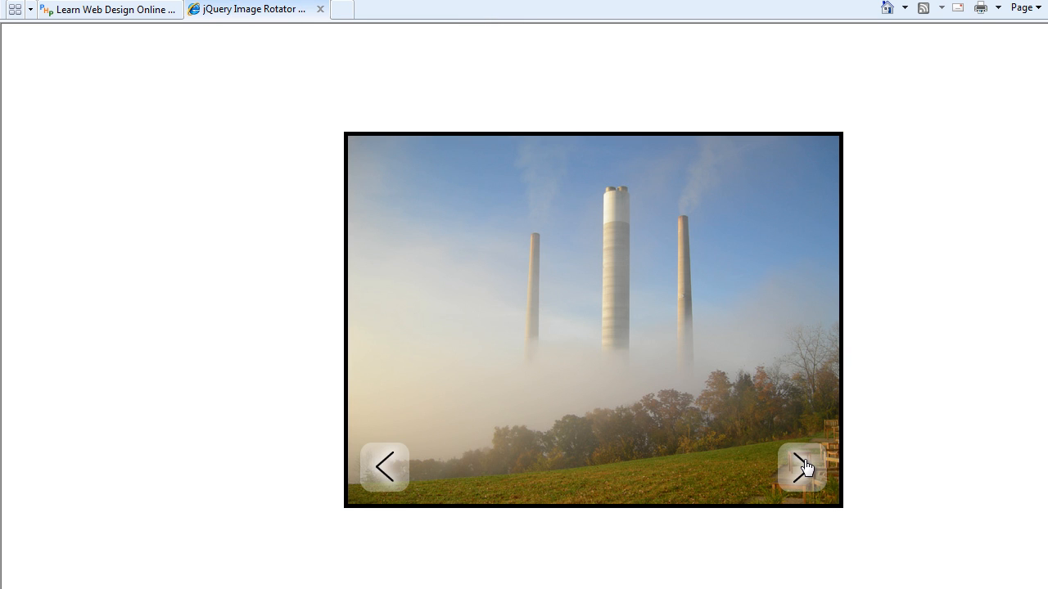
click(803, 467)
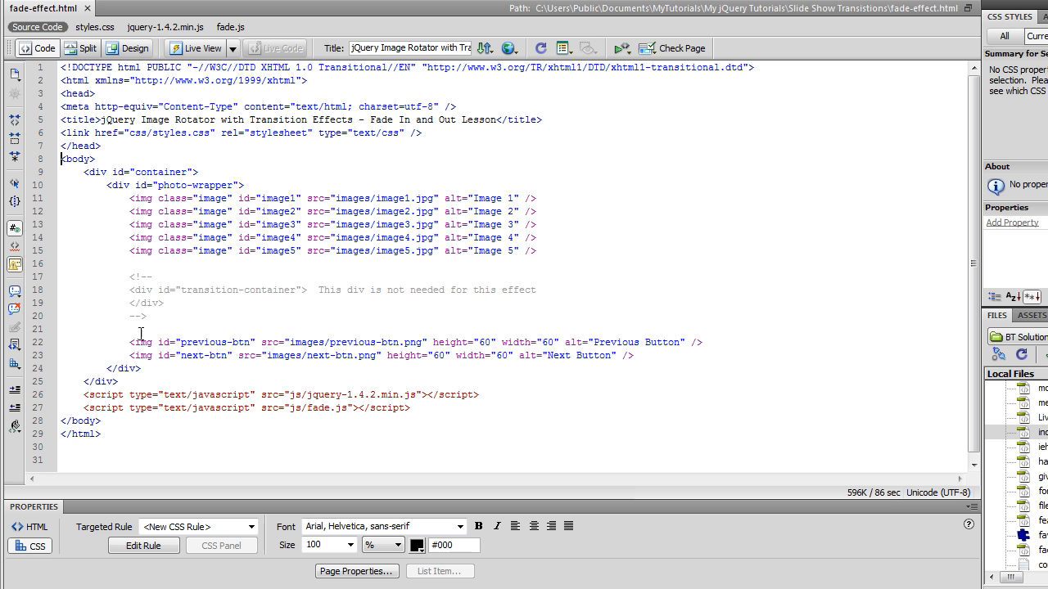
mouse_move(170, 358)
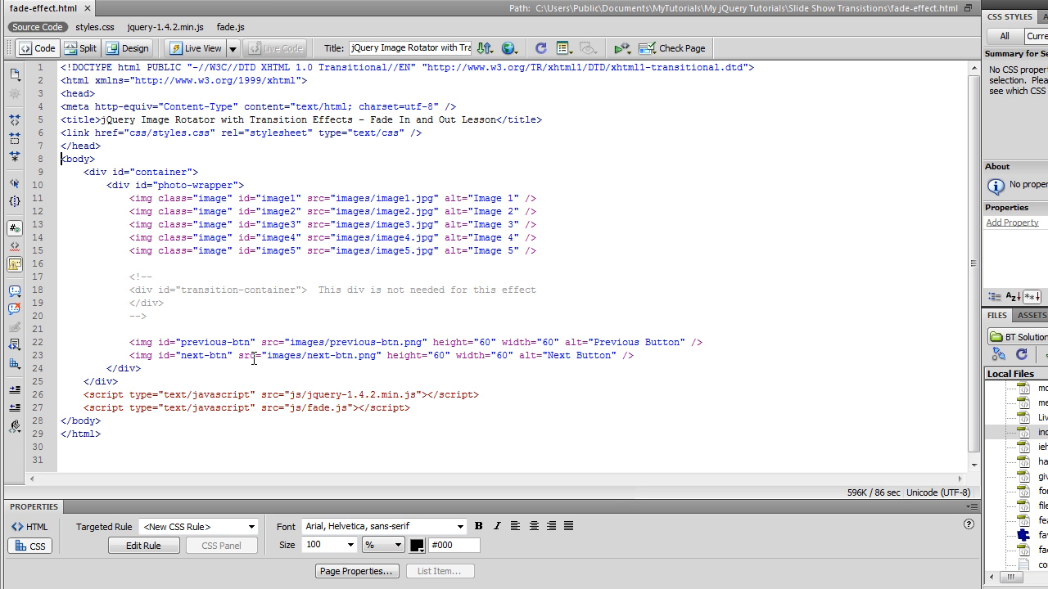
mouse_move(324, 209)
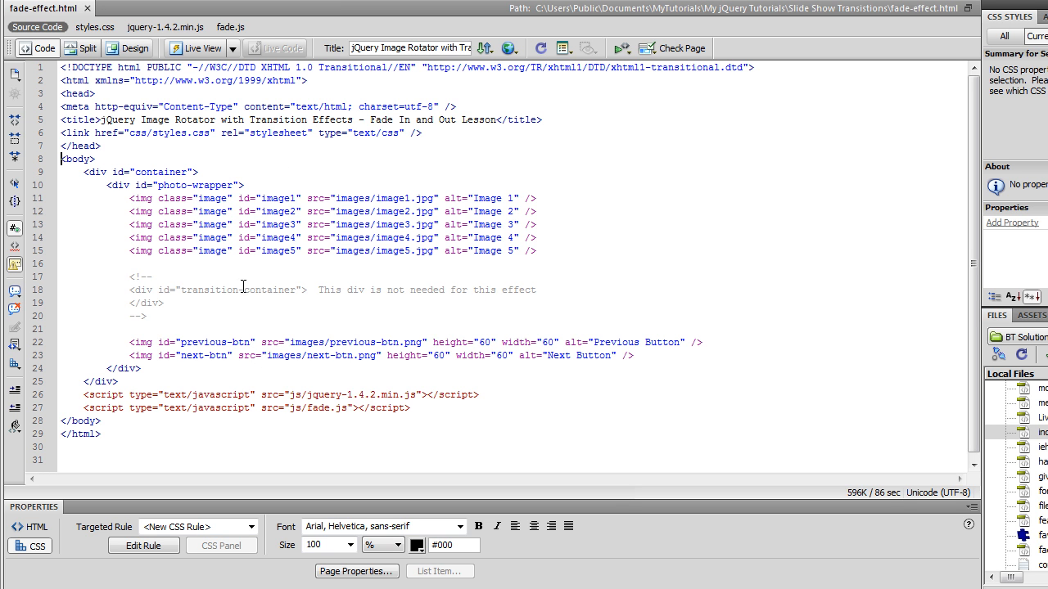
mouse_move(141, 298)
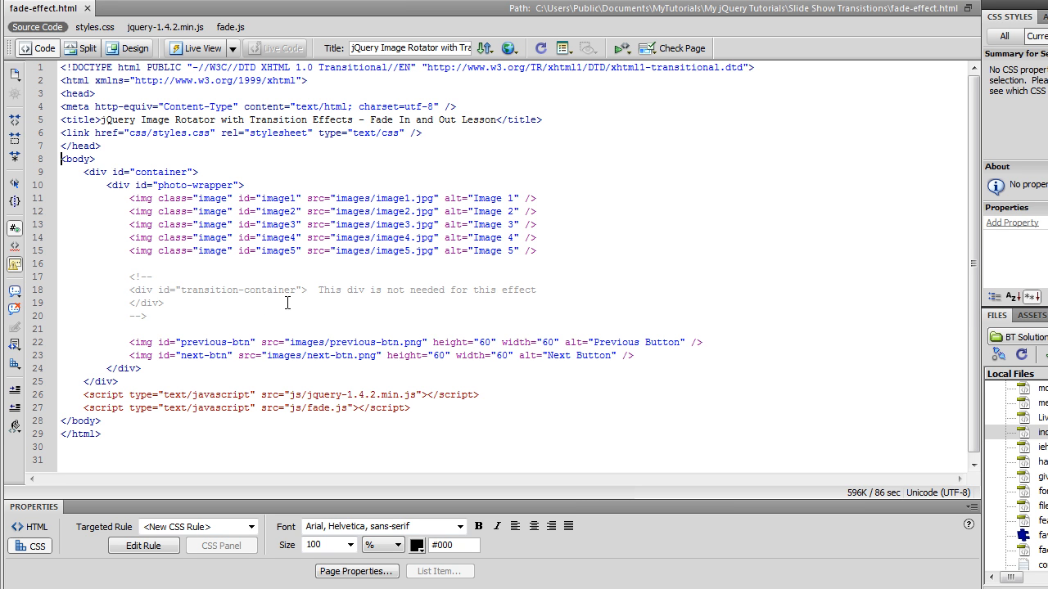
mouse_move(219, 320)
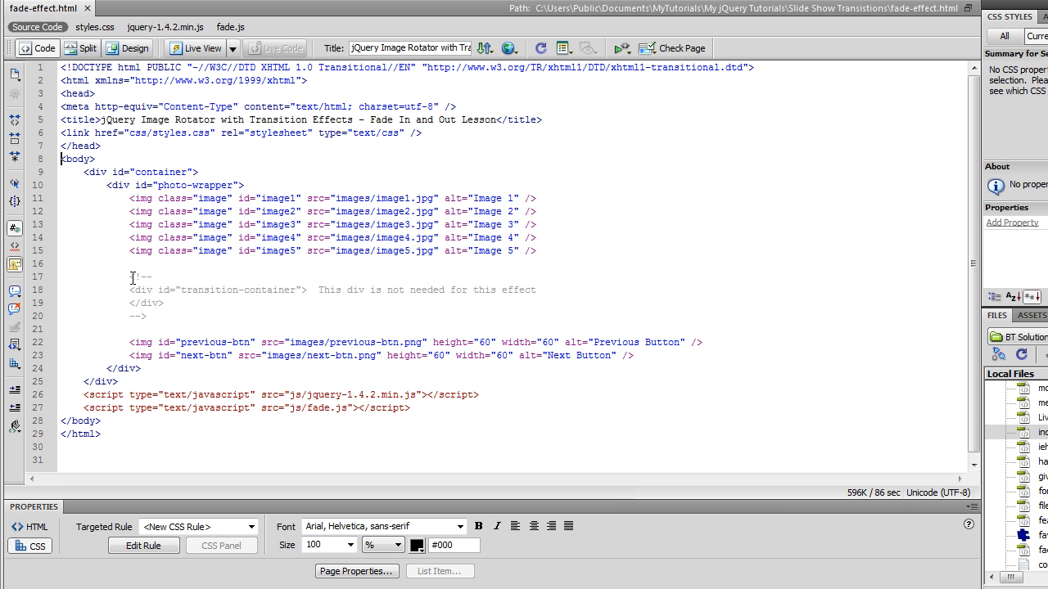
mouse_move(311, 279)
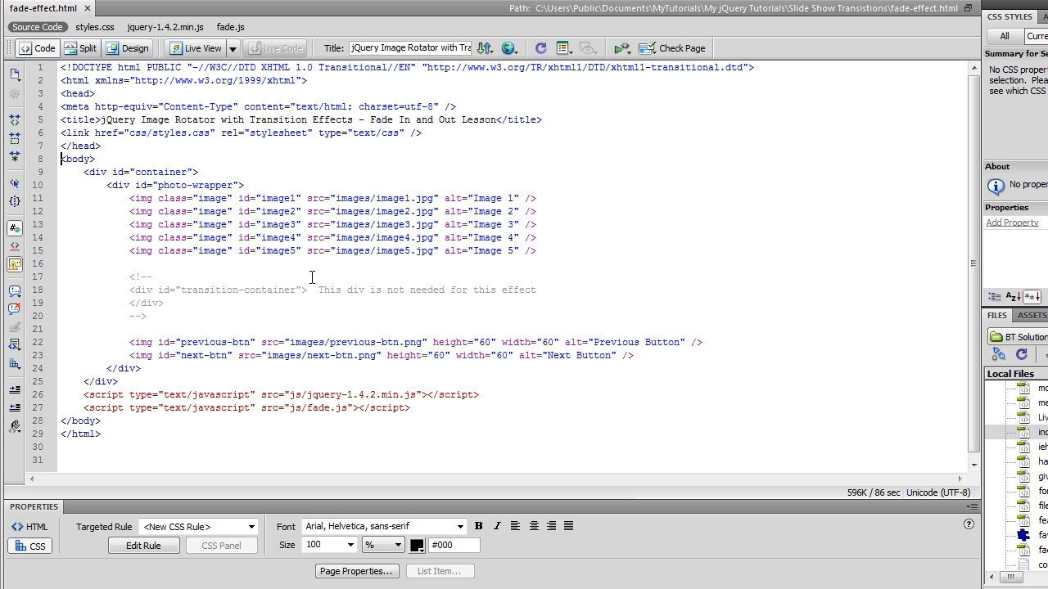
Review styles.css from the container and button rules down to the final .image rule.
click(95, 26)
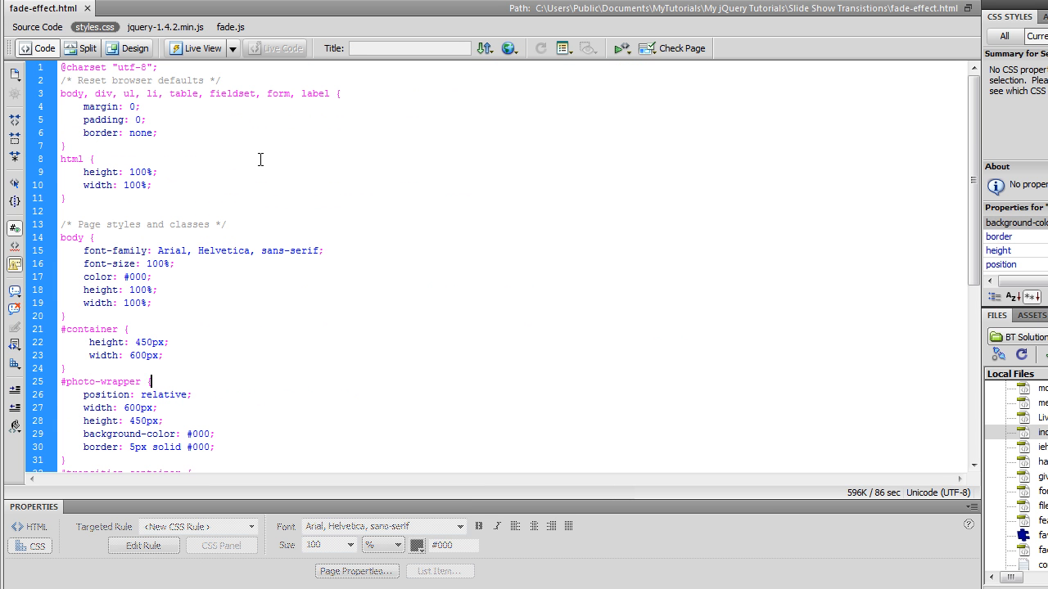
mouse_move(270, 167)
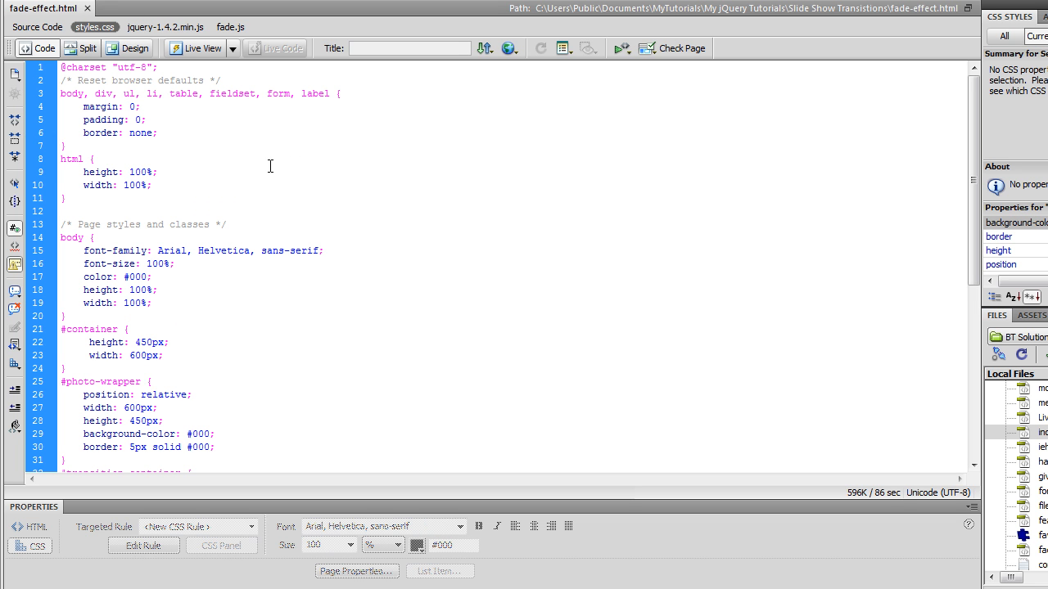
click(151, 382)
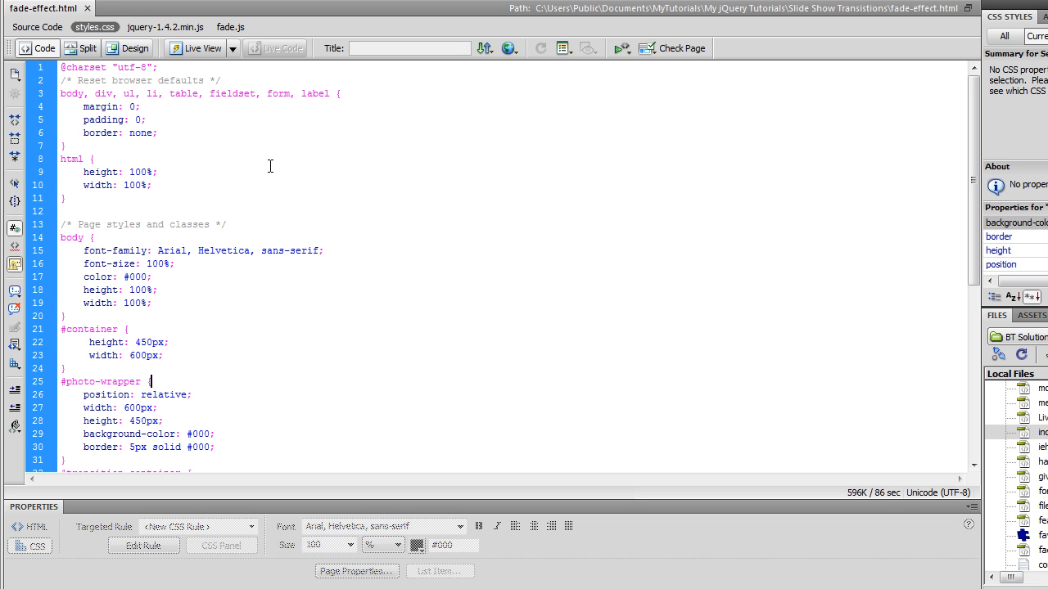
mouse_move(36, 26)
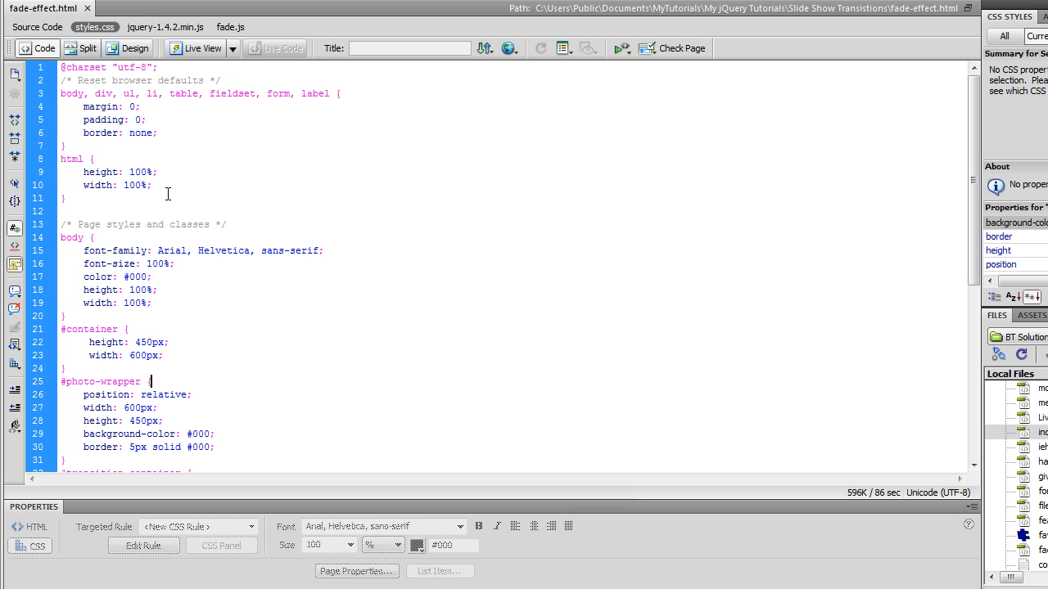
mouse_move(370, 311)
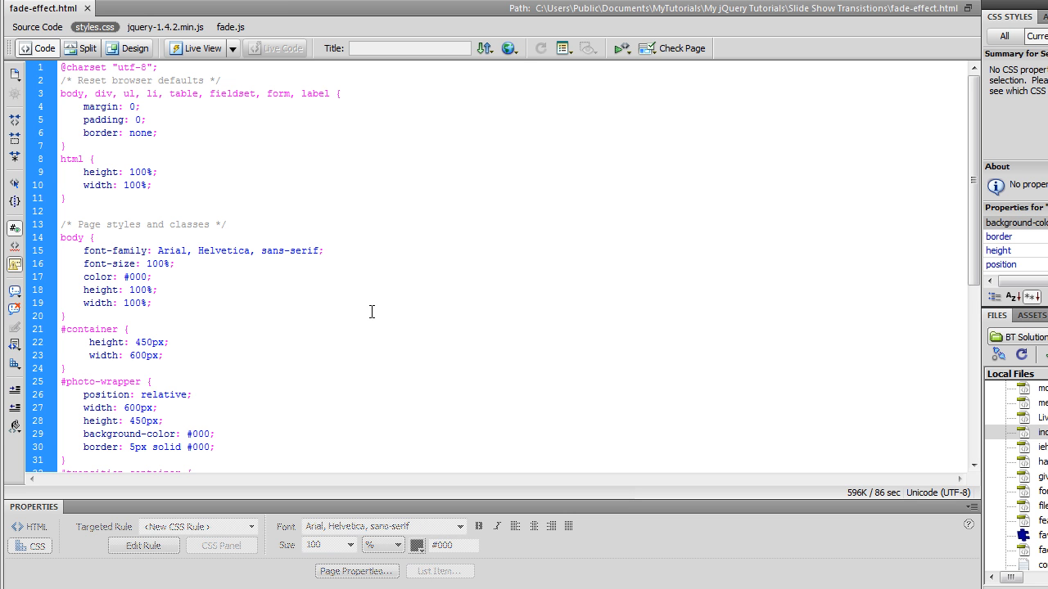
mouse_move(223, 308)
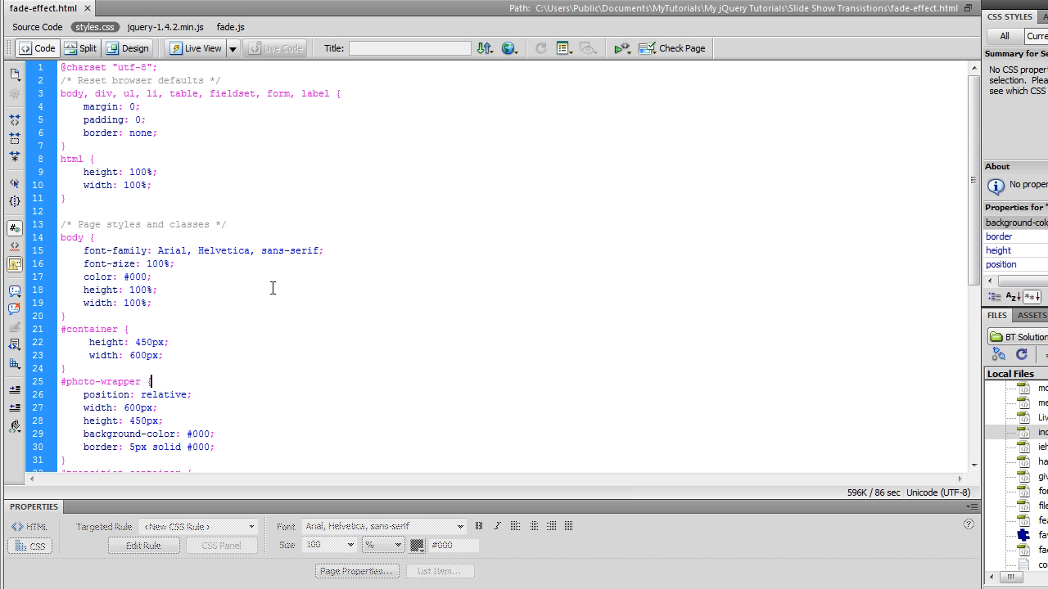
scroll(down, 3)
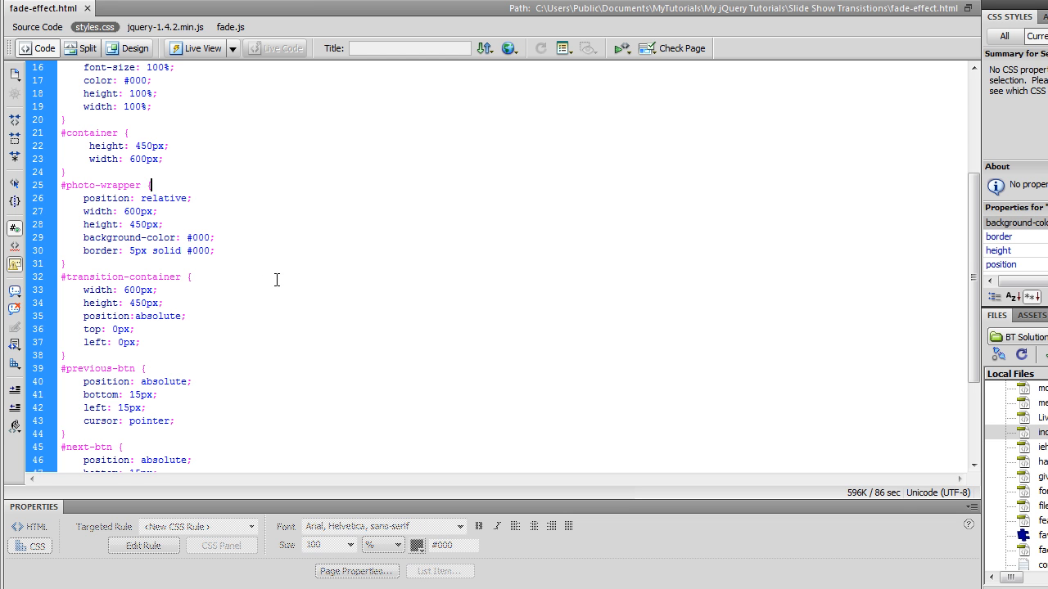
mouse_move(145, 232)
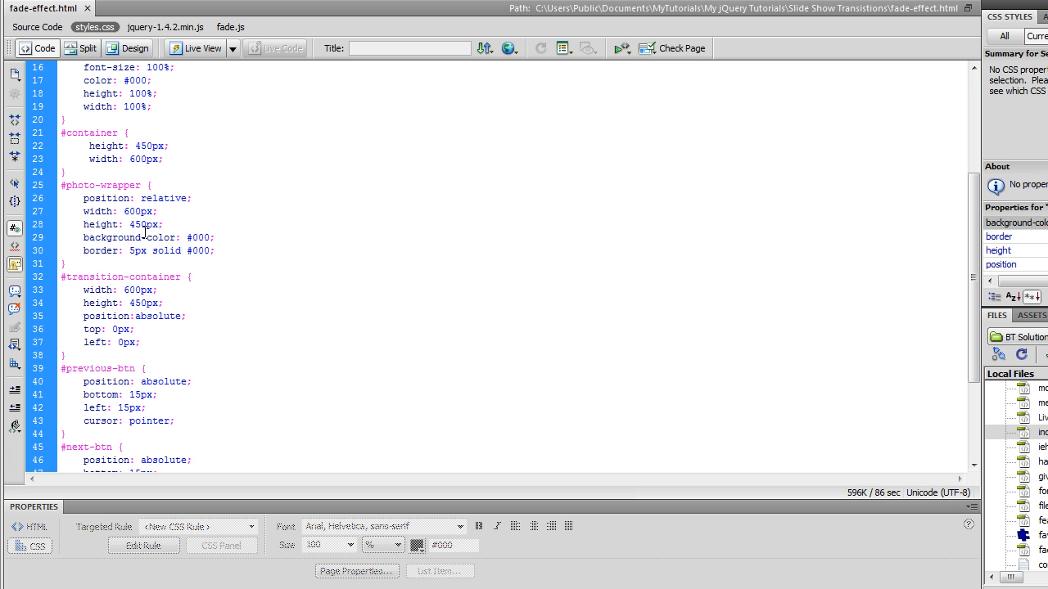
scroll(down, 3)
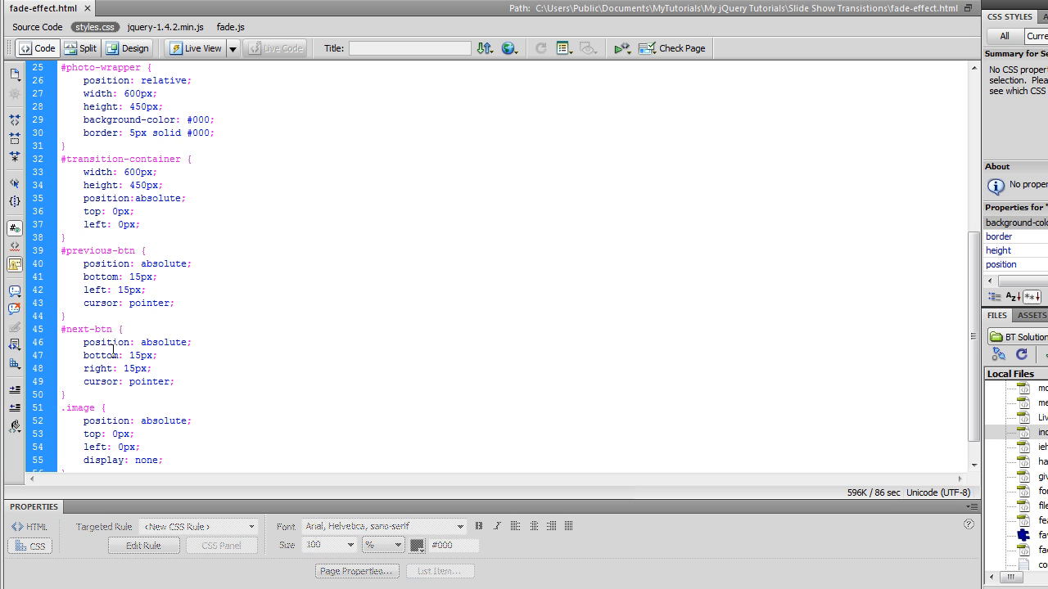
scroll(down, 3)
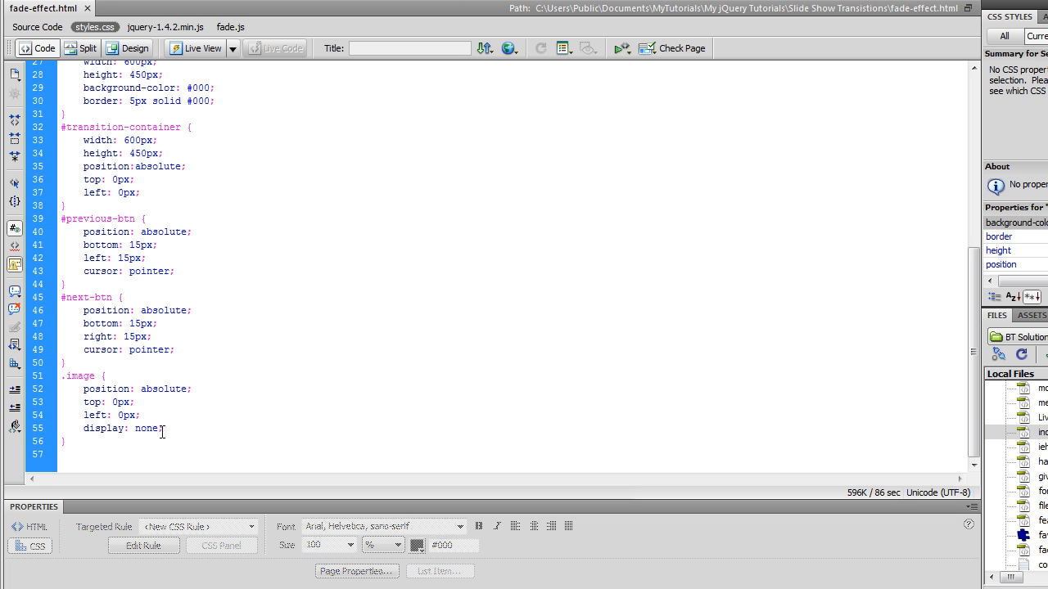
mouse_move(301, 385)
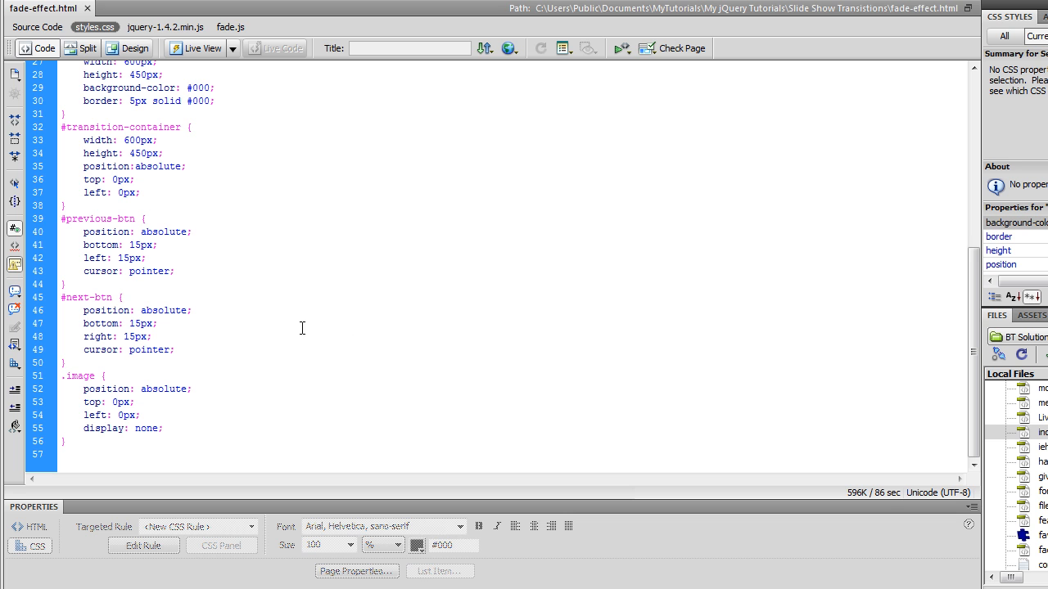
mouse_move(154, 110)
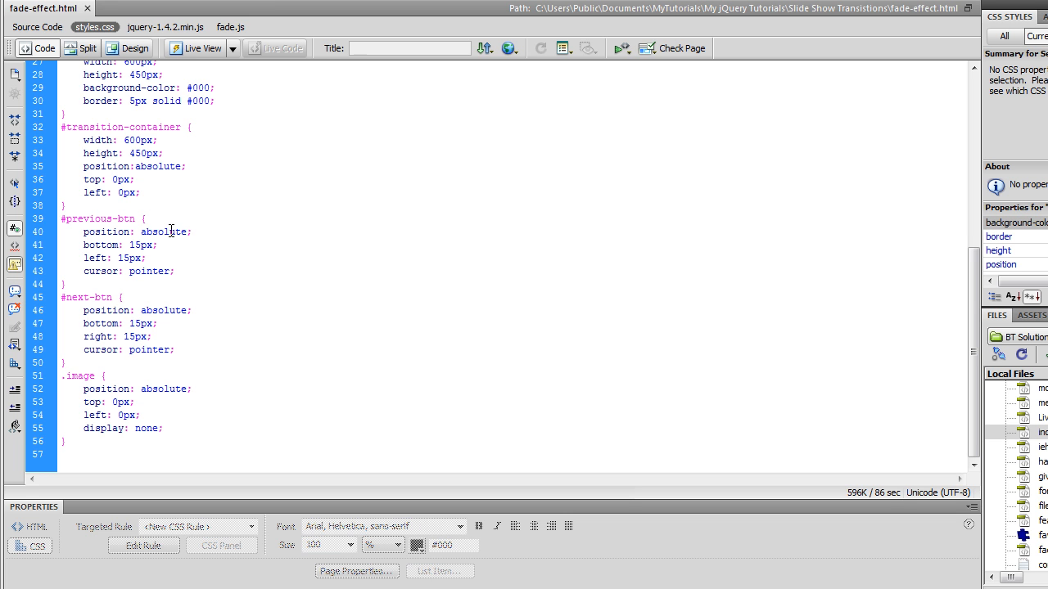
mouse_move(170, 140)
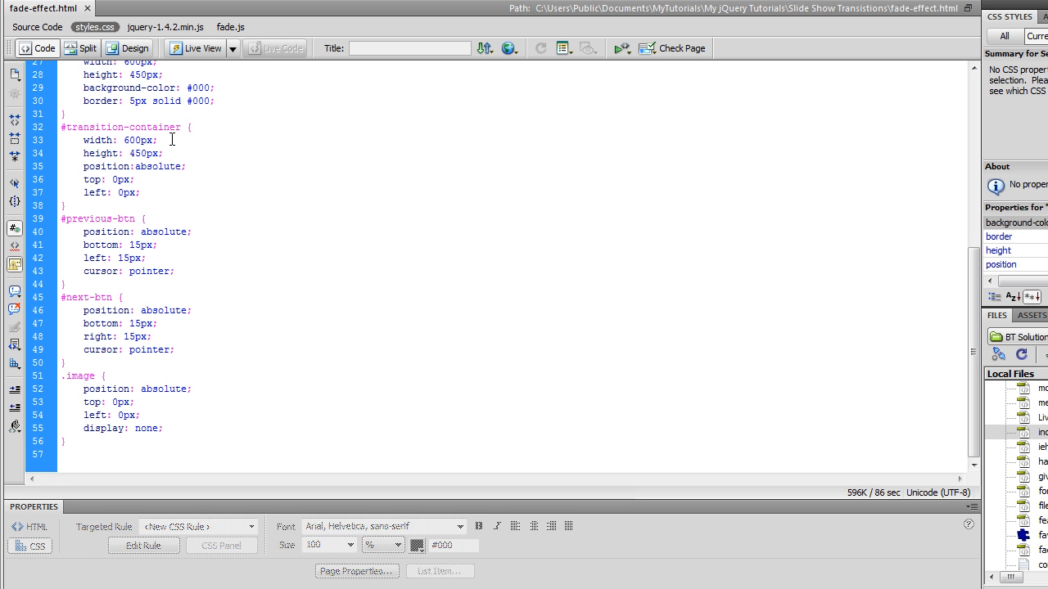
Review fade.js's global photo variables and container-centering code at the top of the script.
click(229, 27)
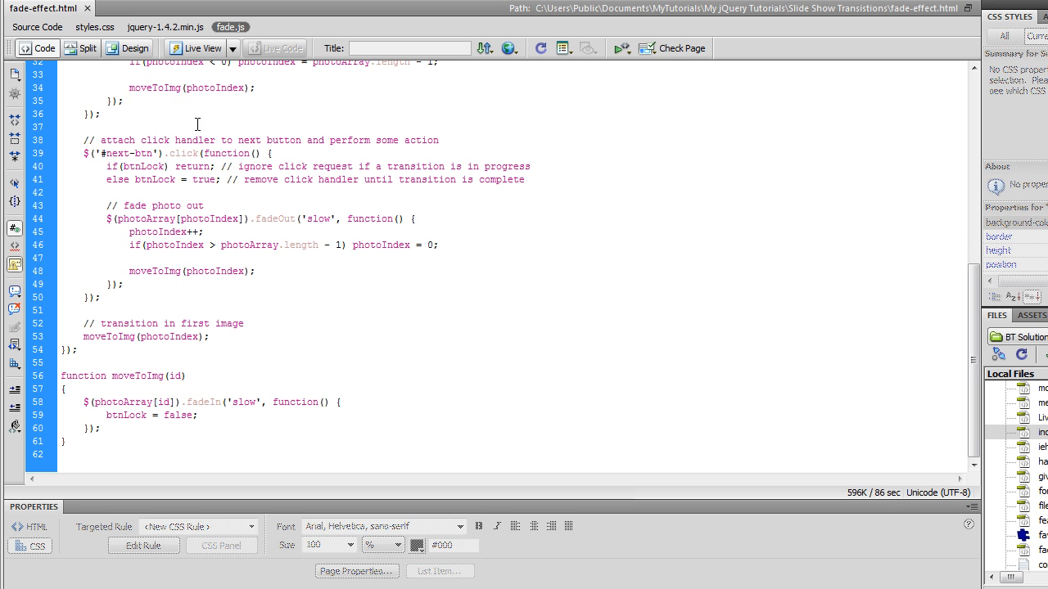
scroll(up, 3)
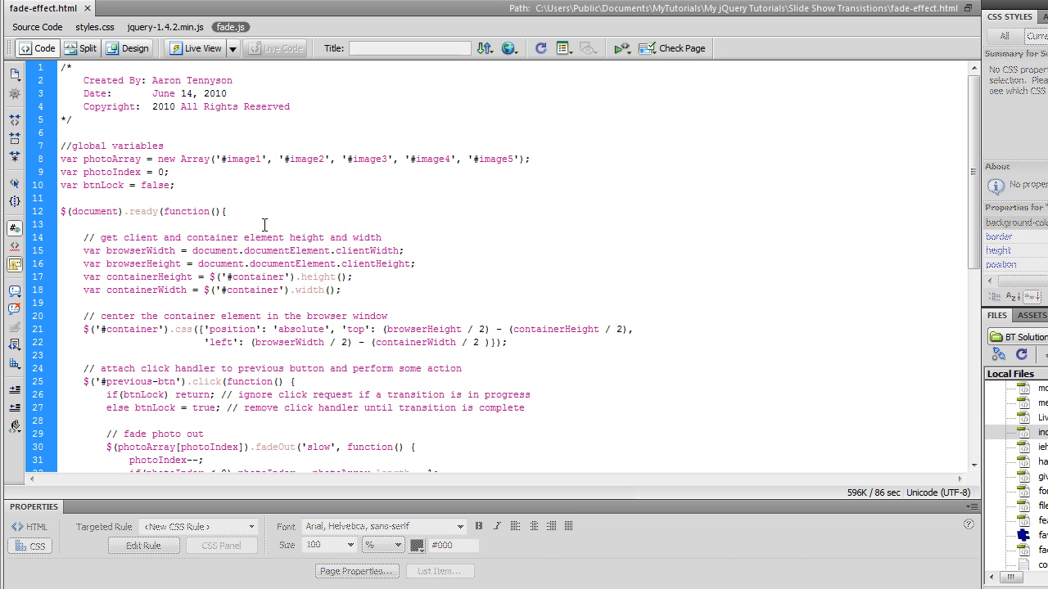
mouse_move(127, 135)
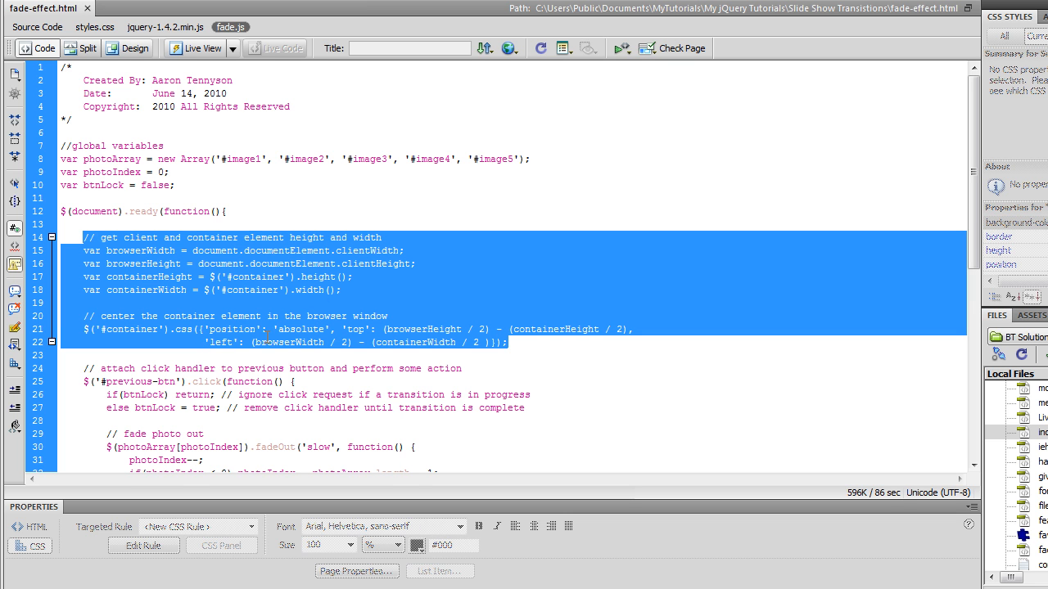
mouse_move(249, 265)
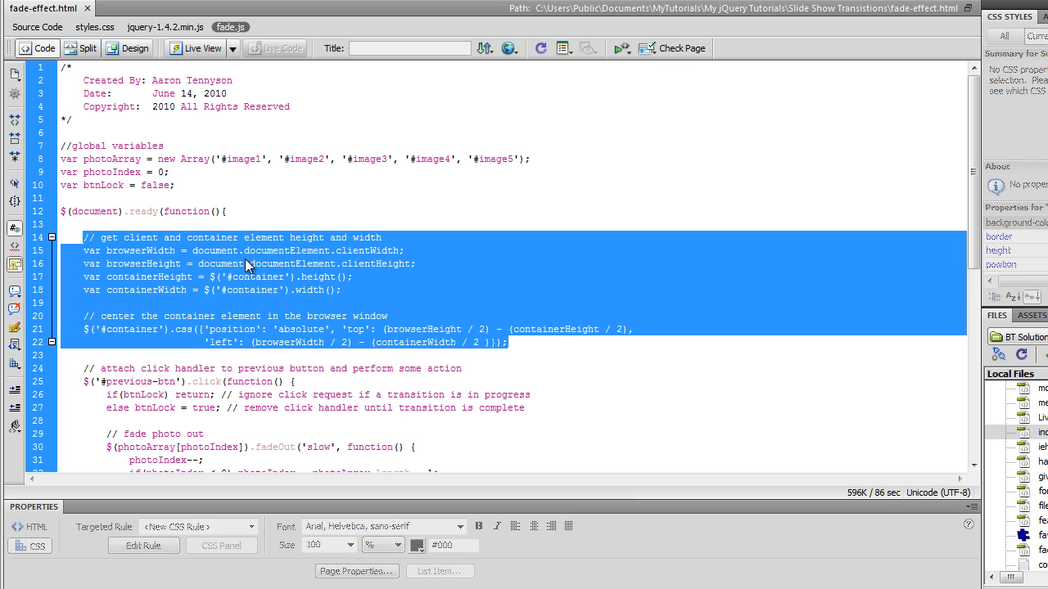
mouse_move(293, 347)
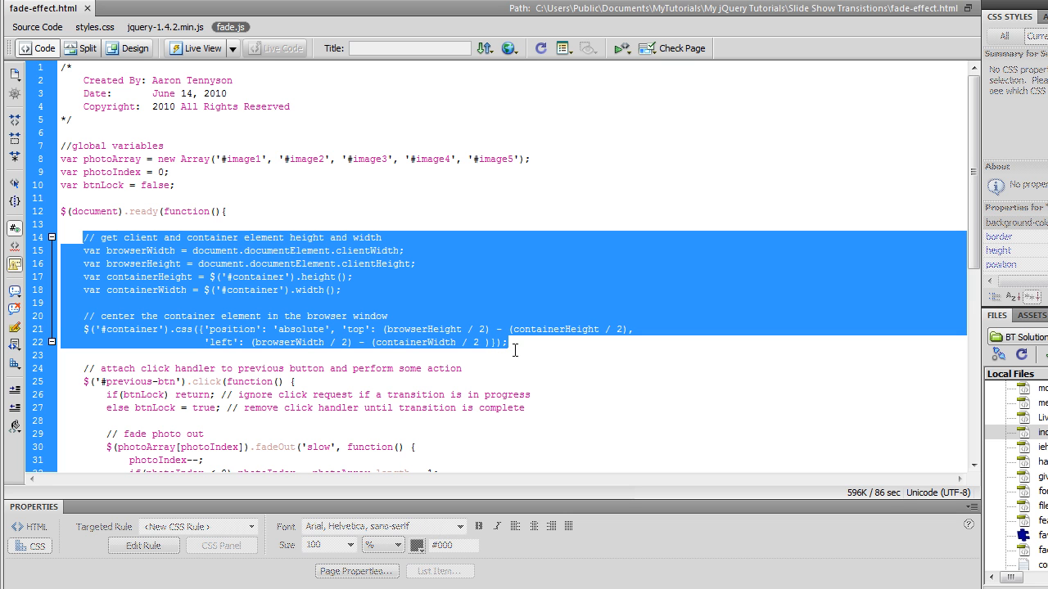
mouse_move(373, 331)
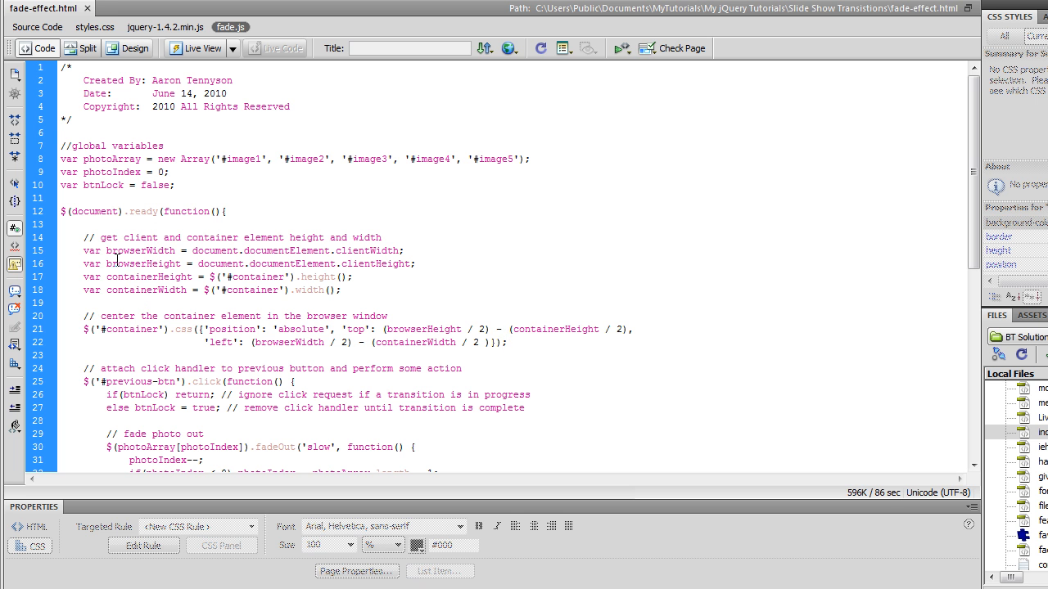
scroll(down, 3)
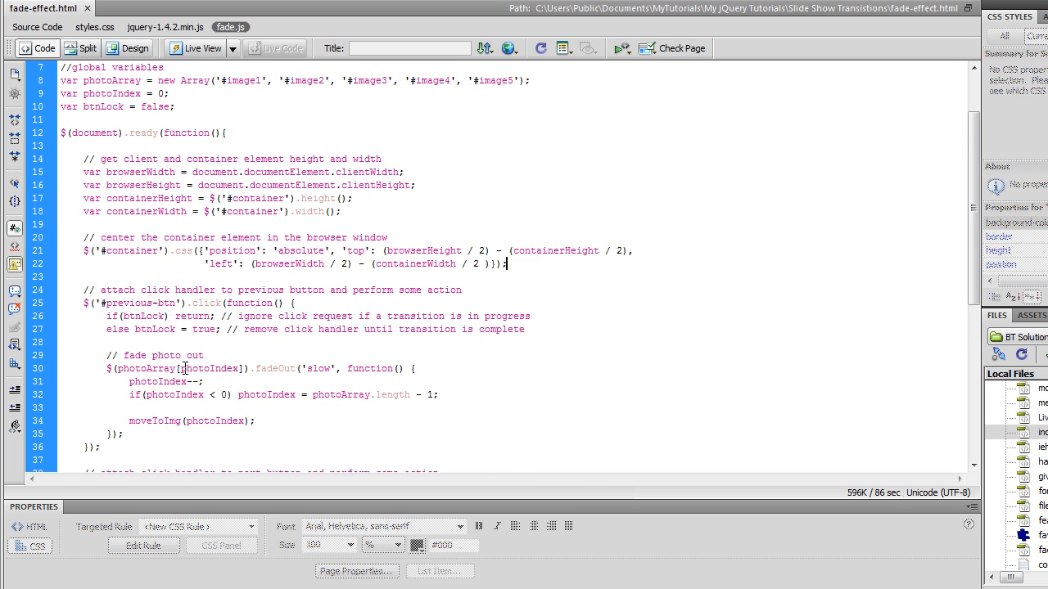
scroll(down, 3)
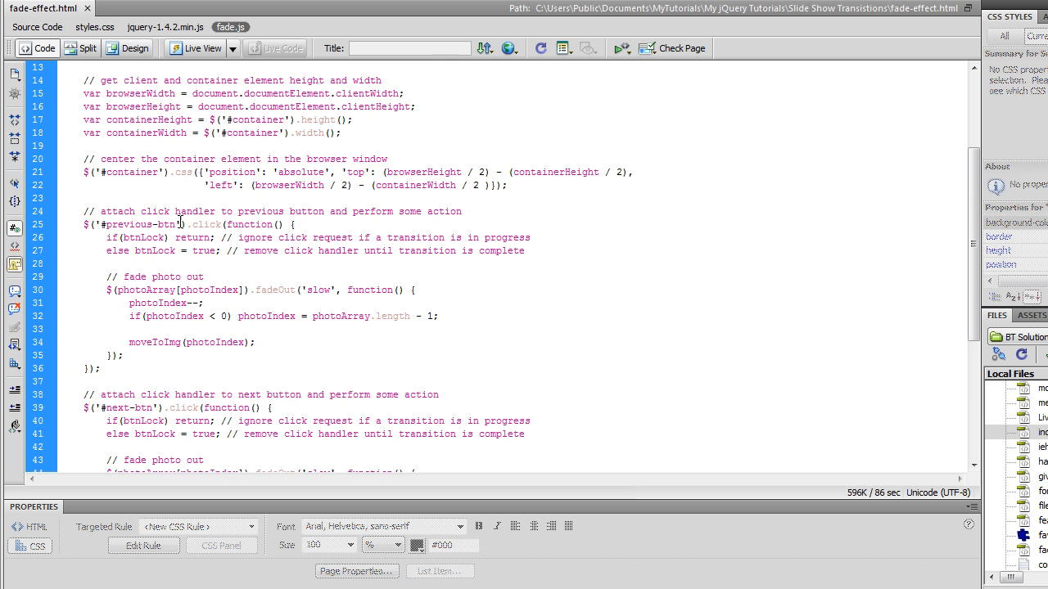
scroll(down, 3)
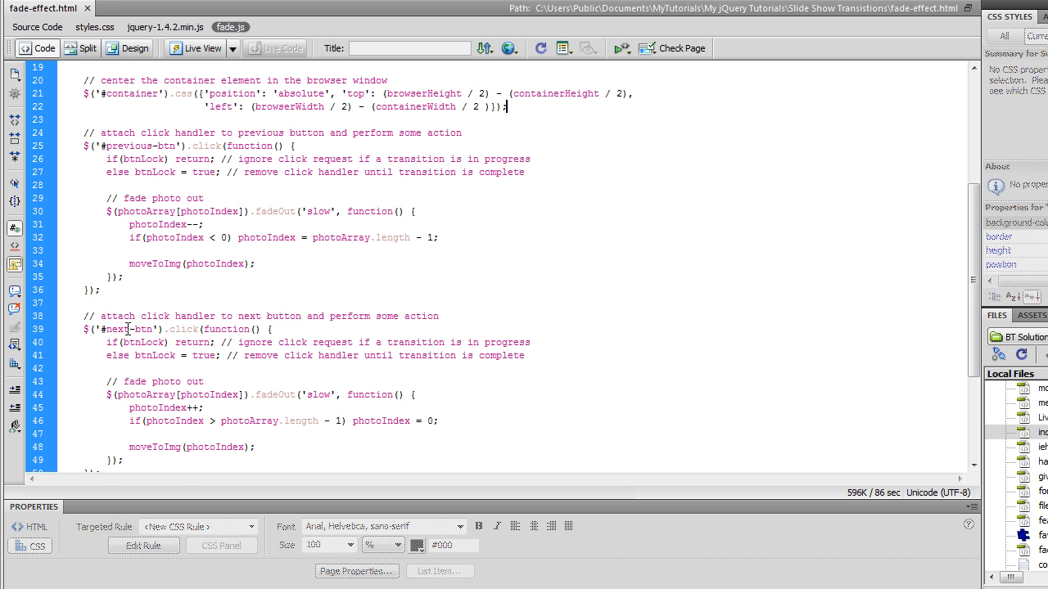
scroll(down, 3)
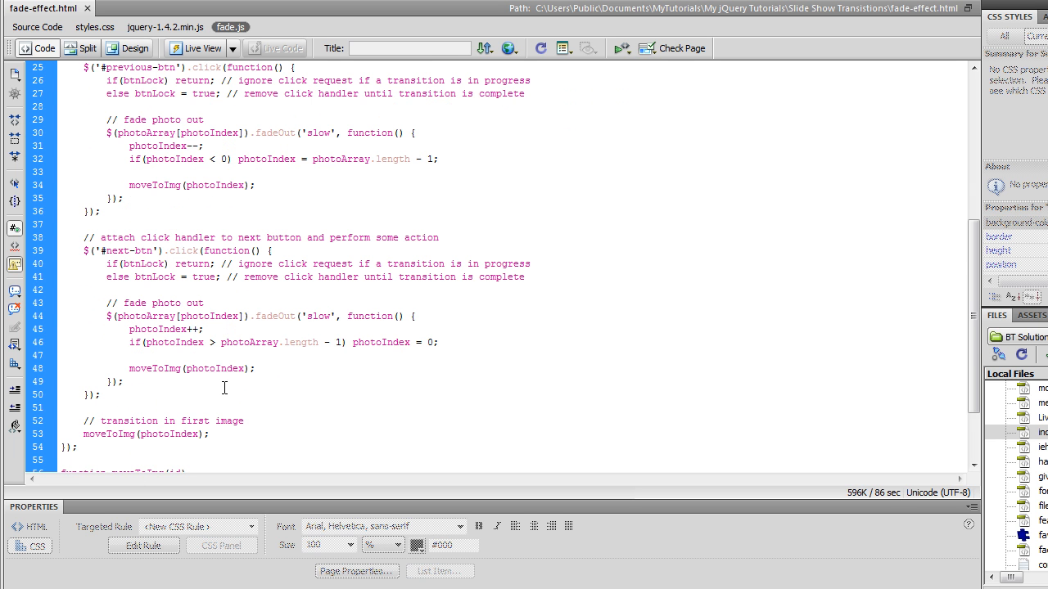
scroll(down, 3)
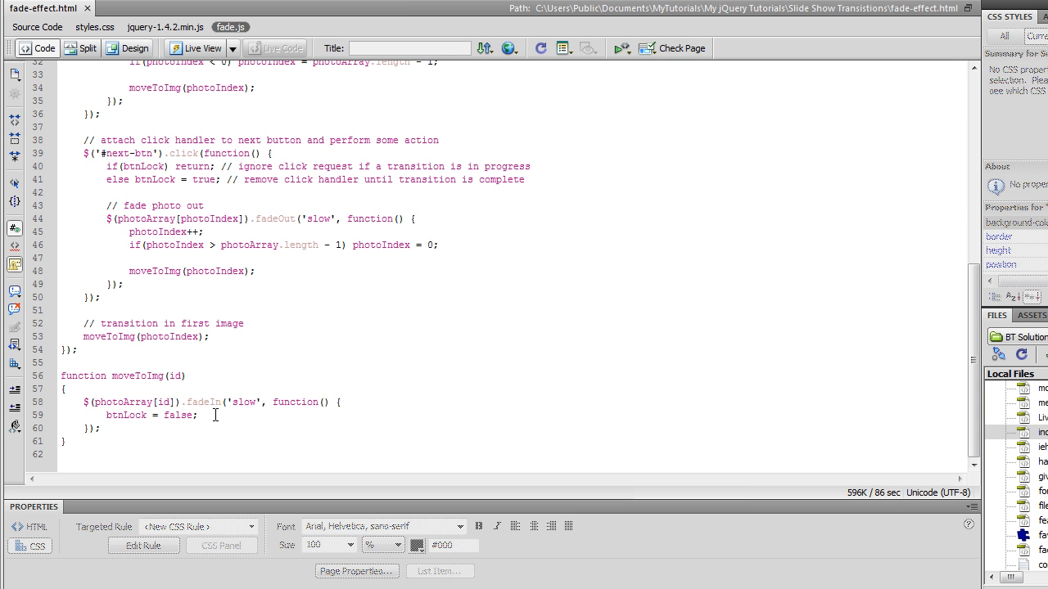
mouse_move(149, 167)
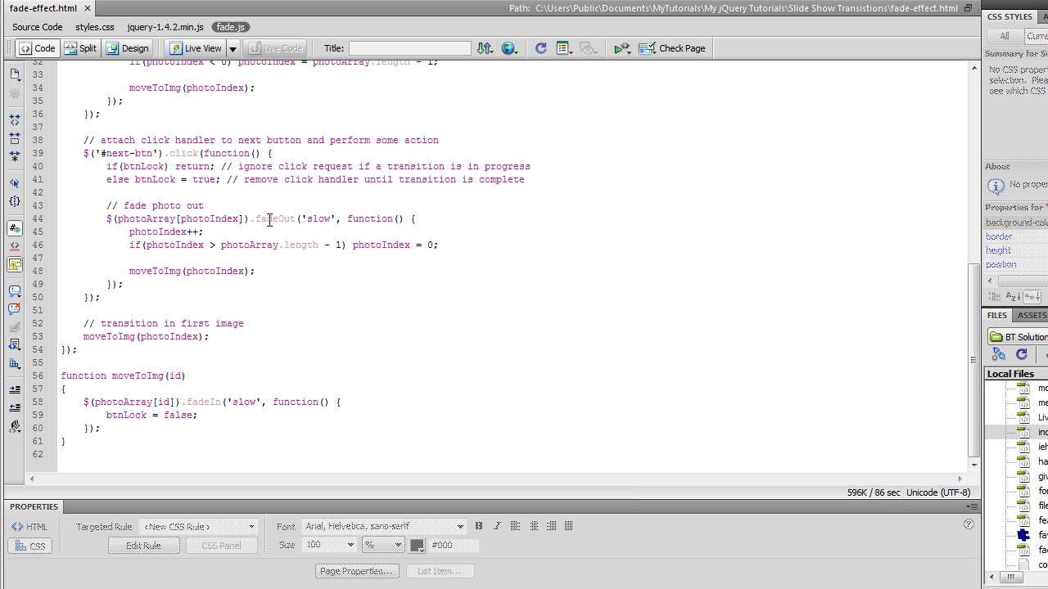
mouse_move(367, 278)
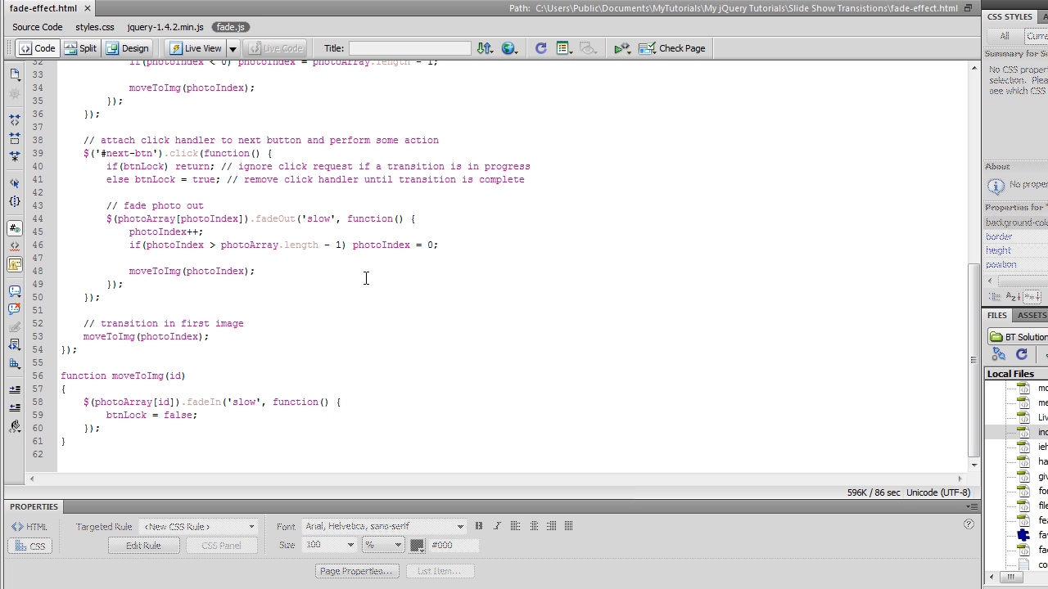
scroll(up, 3)
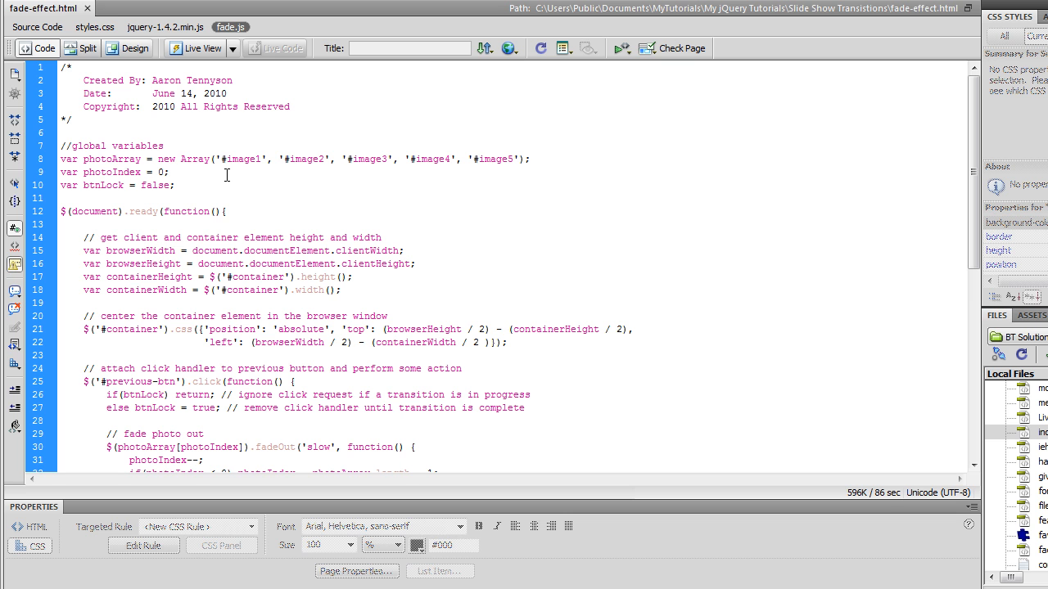
mouse_move(305, 174)
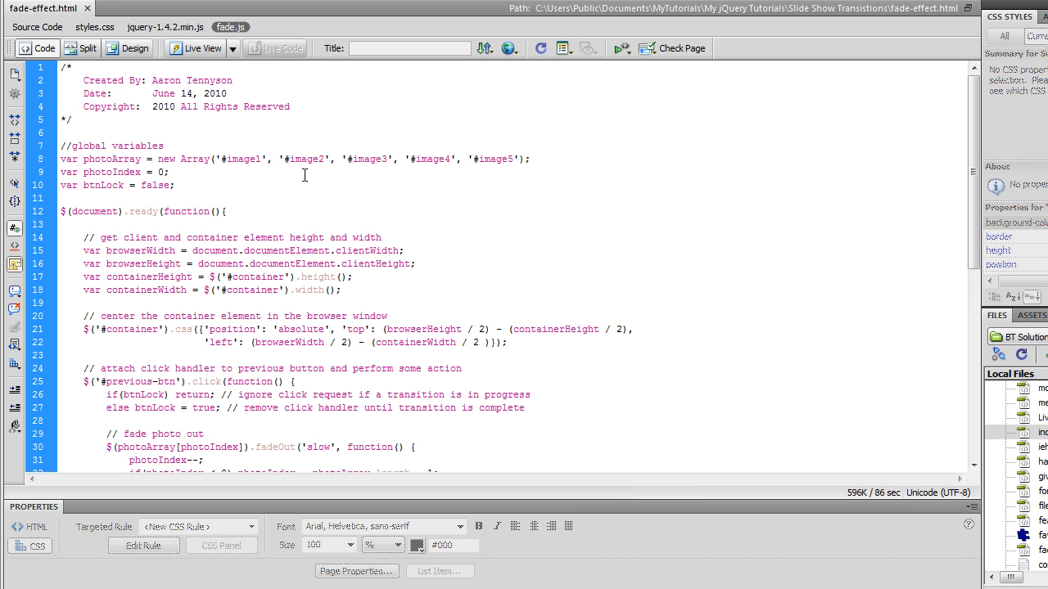
mouse_move(250, 159)
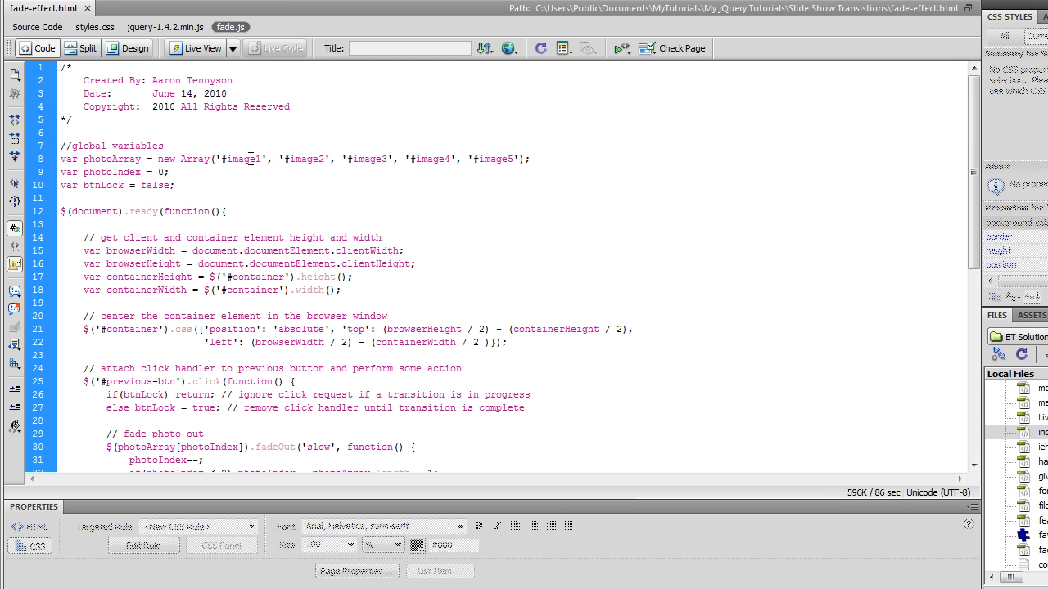
mouse_move(498, 230)
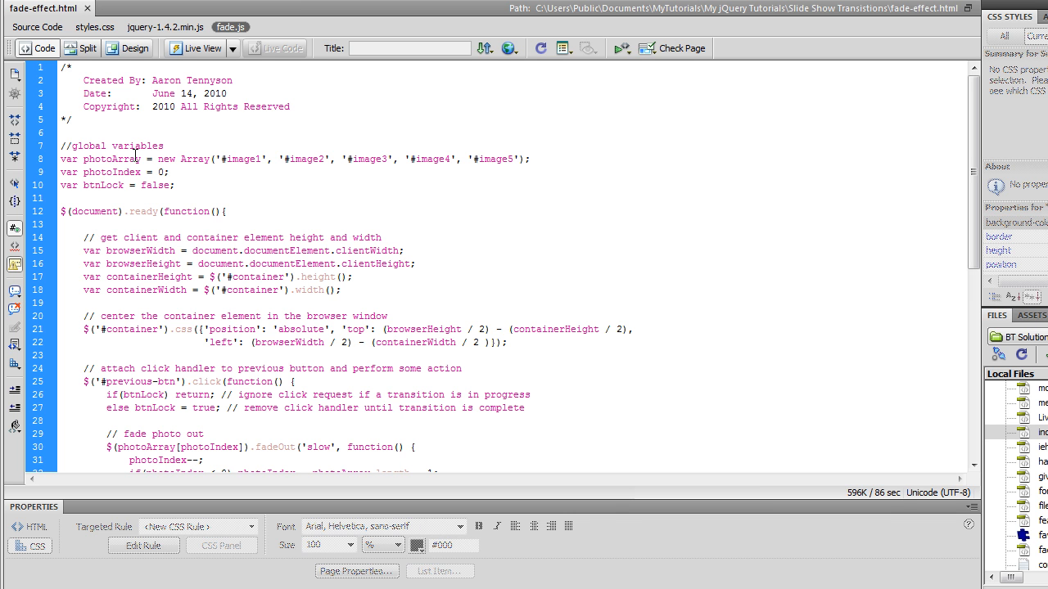
mouse_move(249, 148)
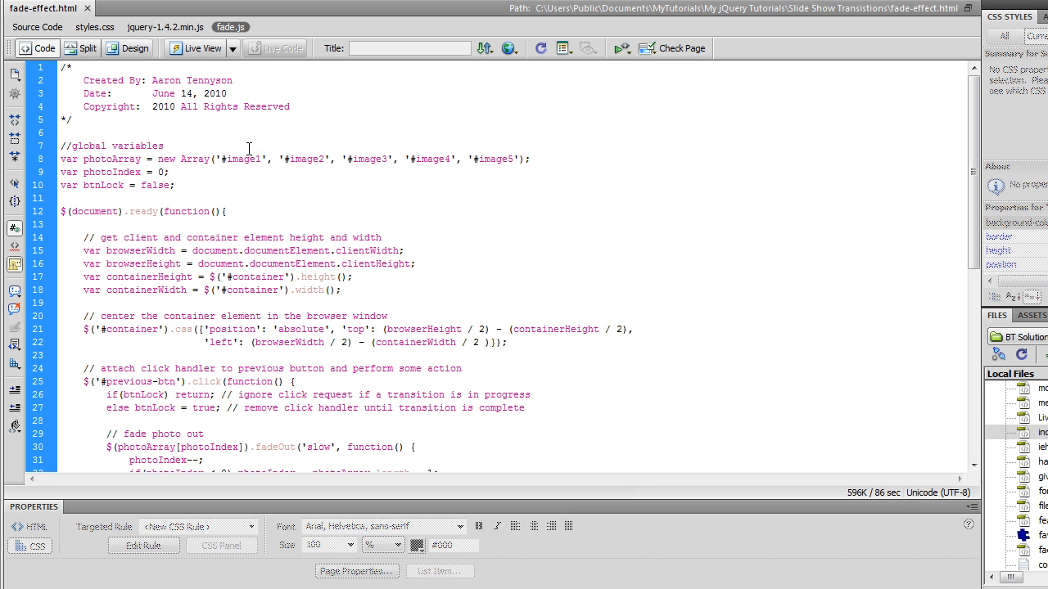
mouse_move(417, 238)
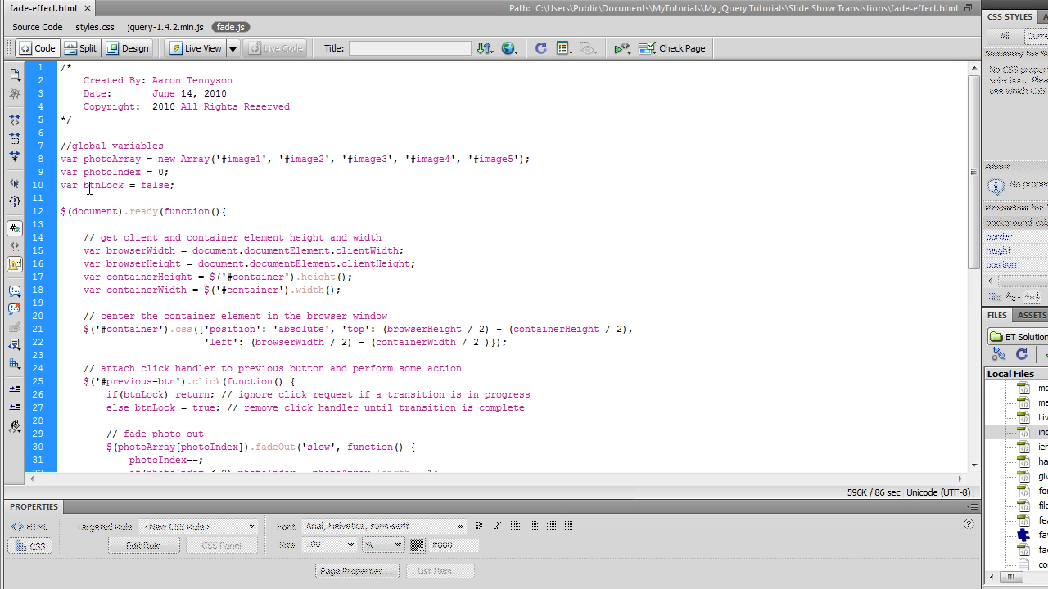
mouse_move(82, 172)
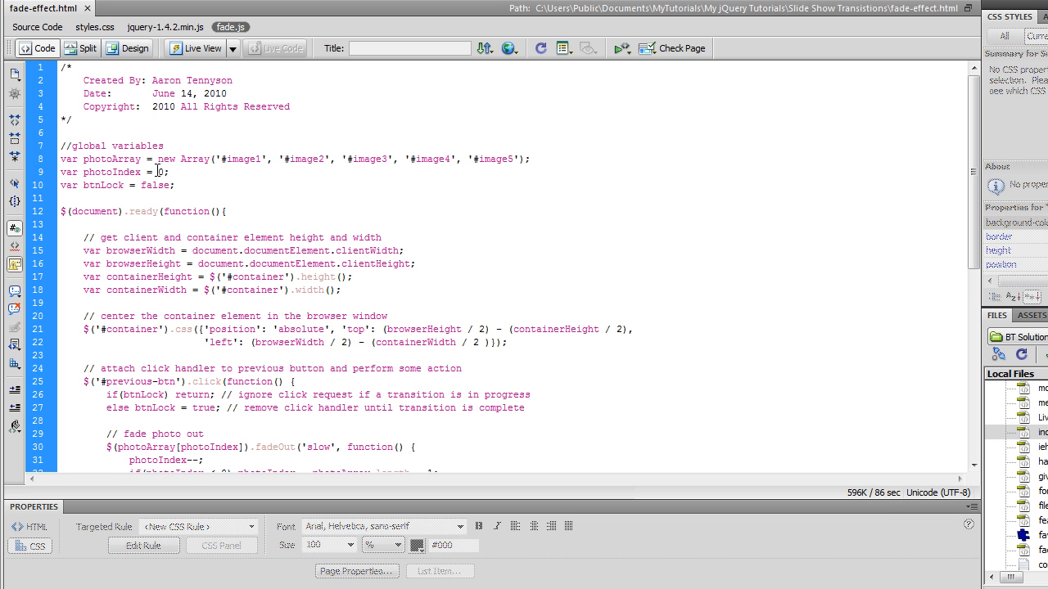
mouse_move(230, 160)
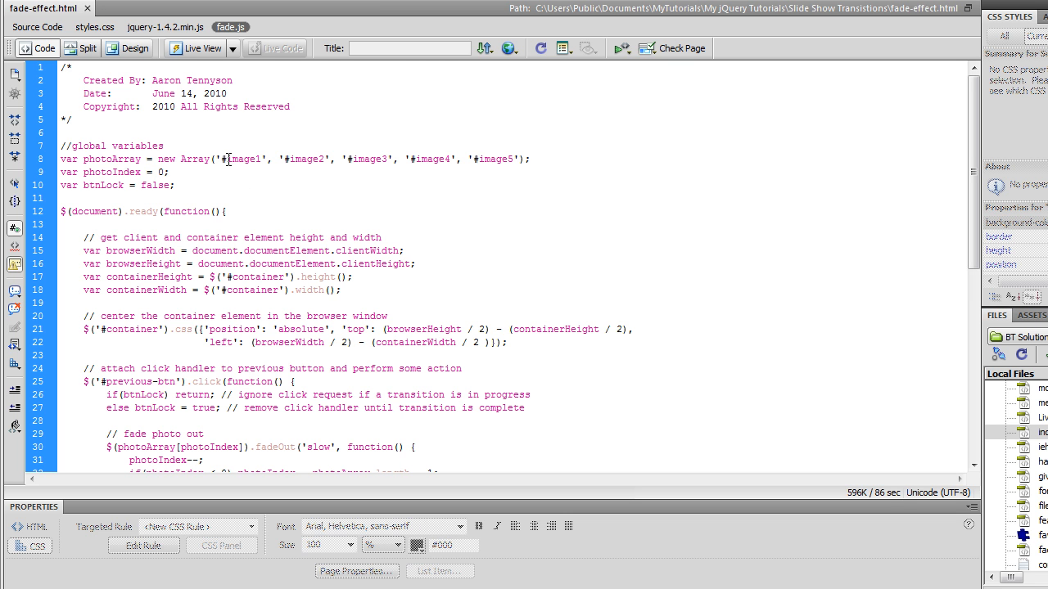
mouse_move(209, 174)
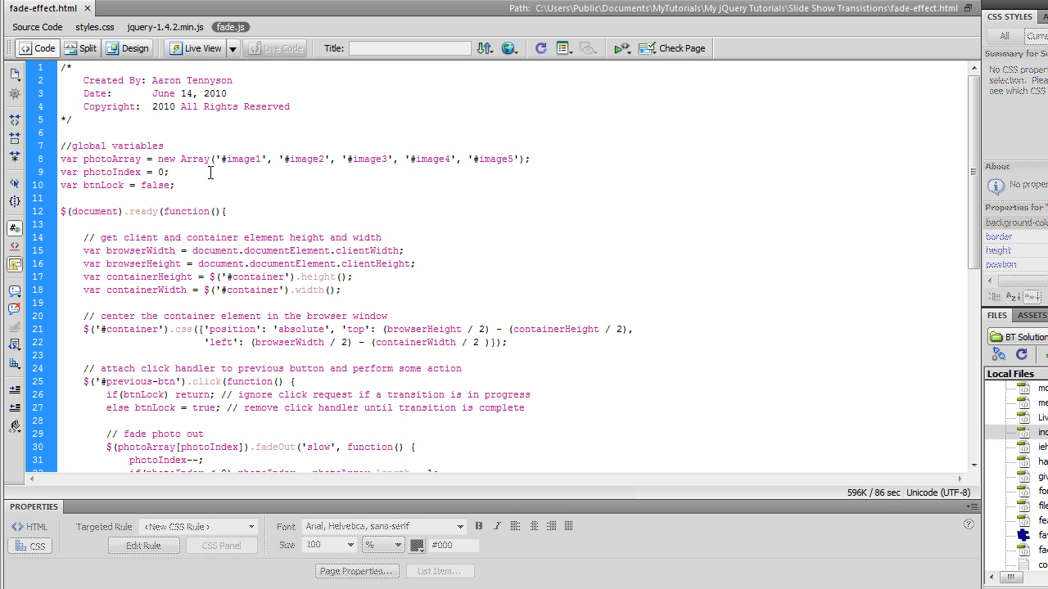
mouse_move(255, 150)
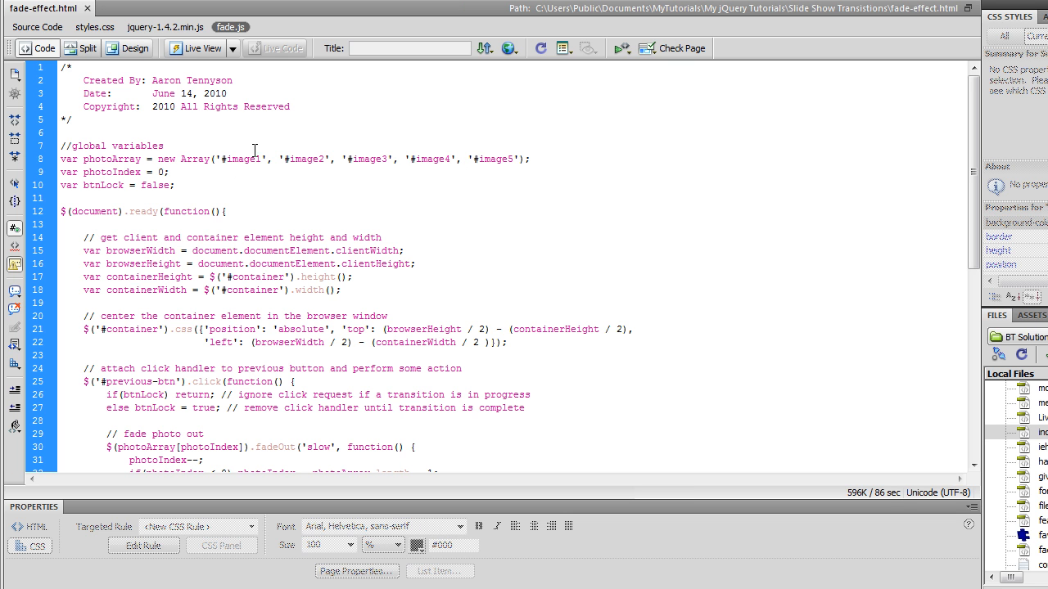
mouse_move(511, 164)
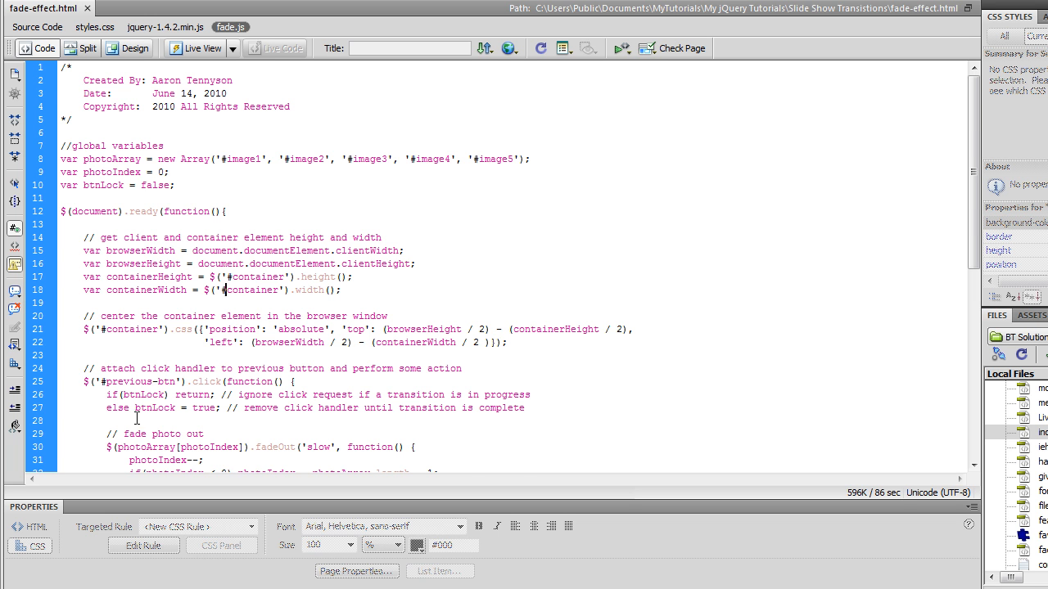
scroll(down, 3)
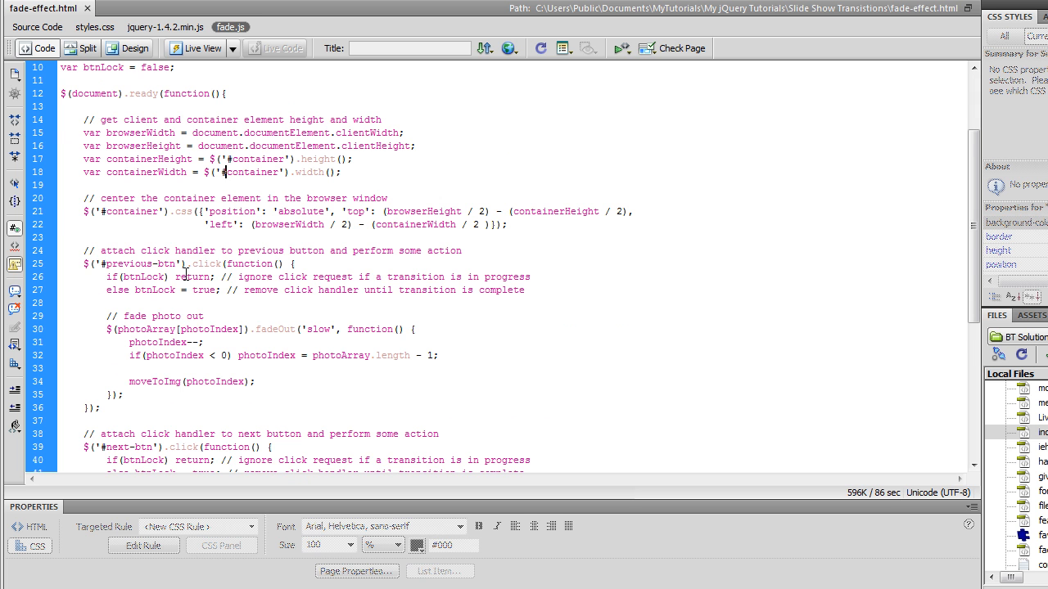
scroll(down, 3)
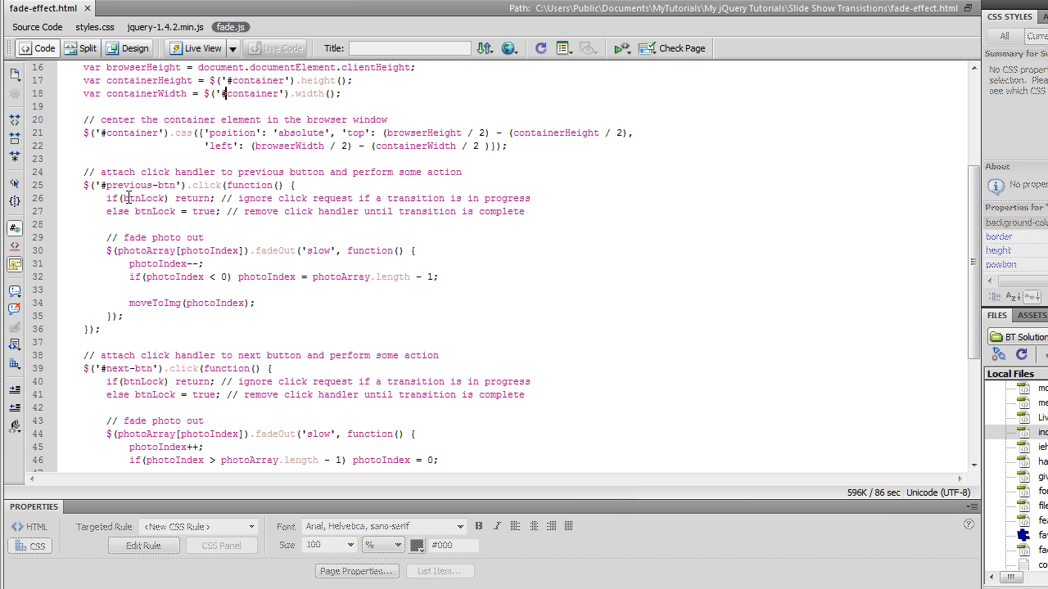
mouse_move(103, 185)
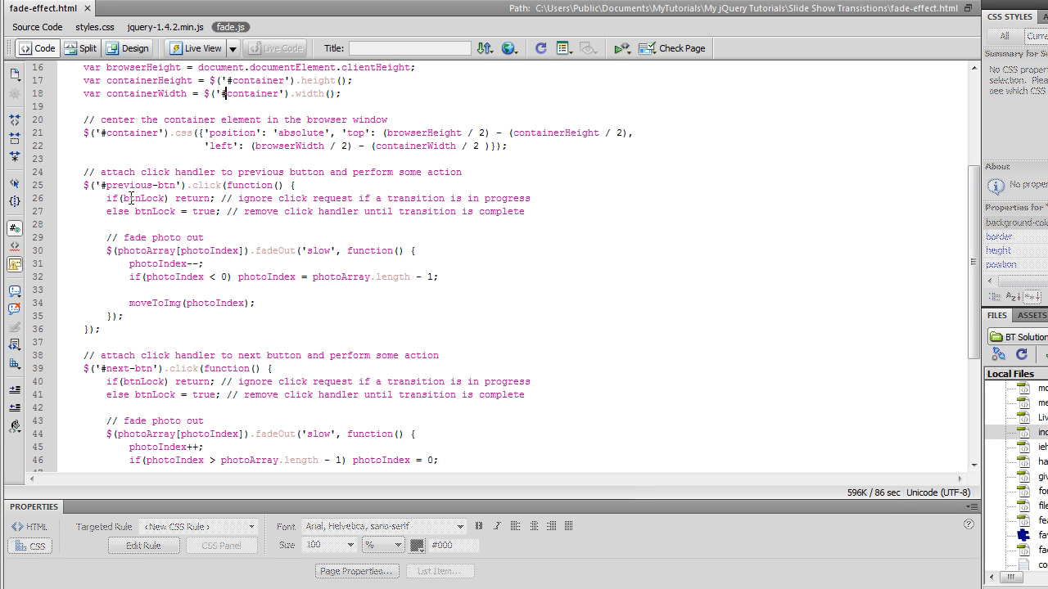
mouse_move(148, 203)
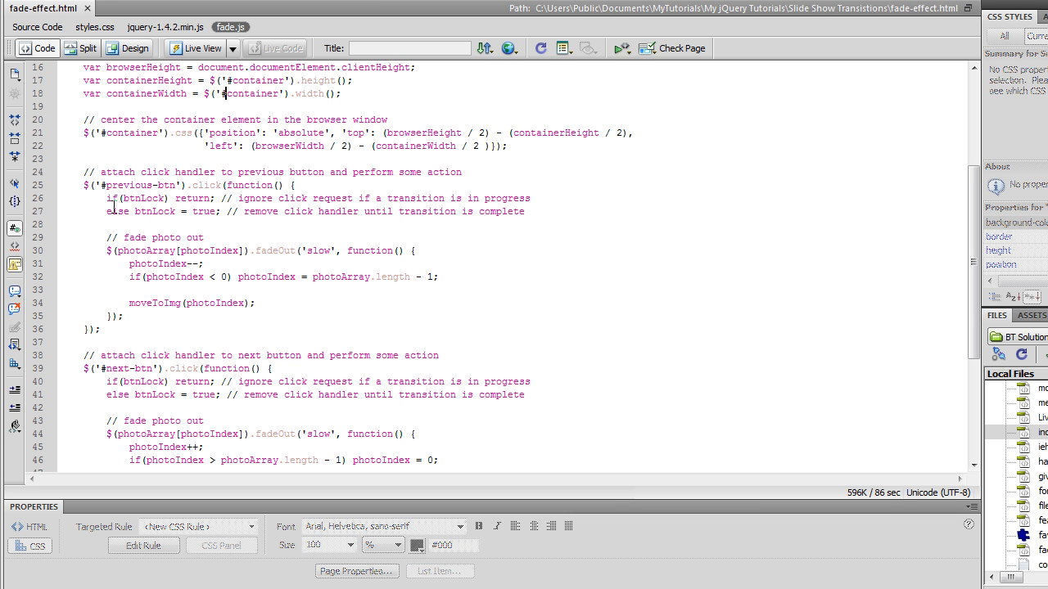
mouse_move(140, 212)
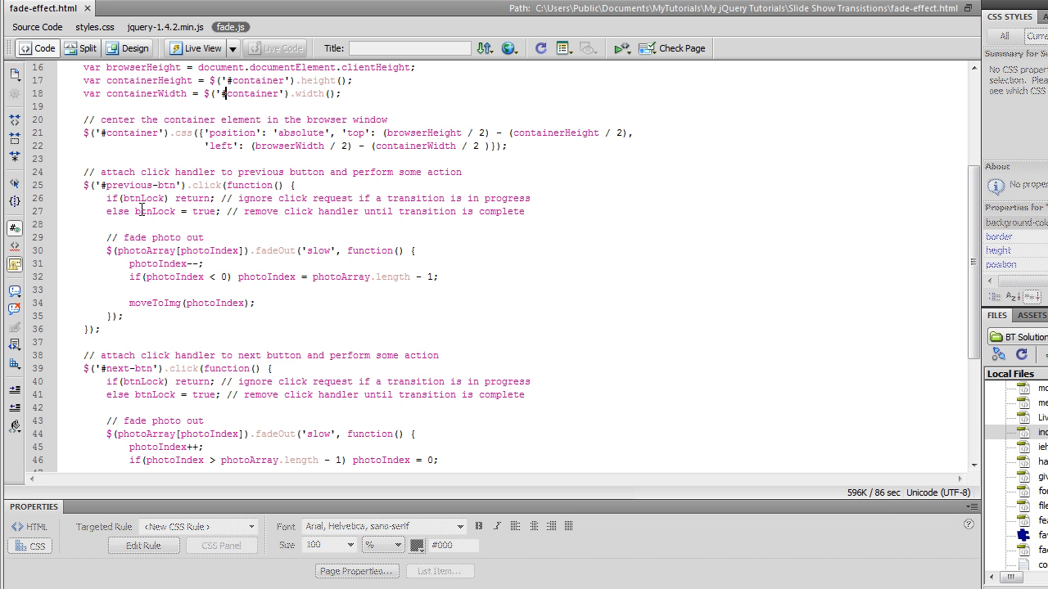
mouse_move(193, 214)
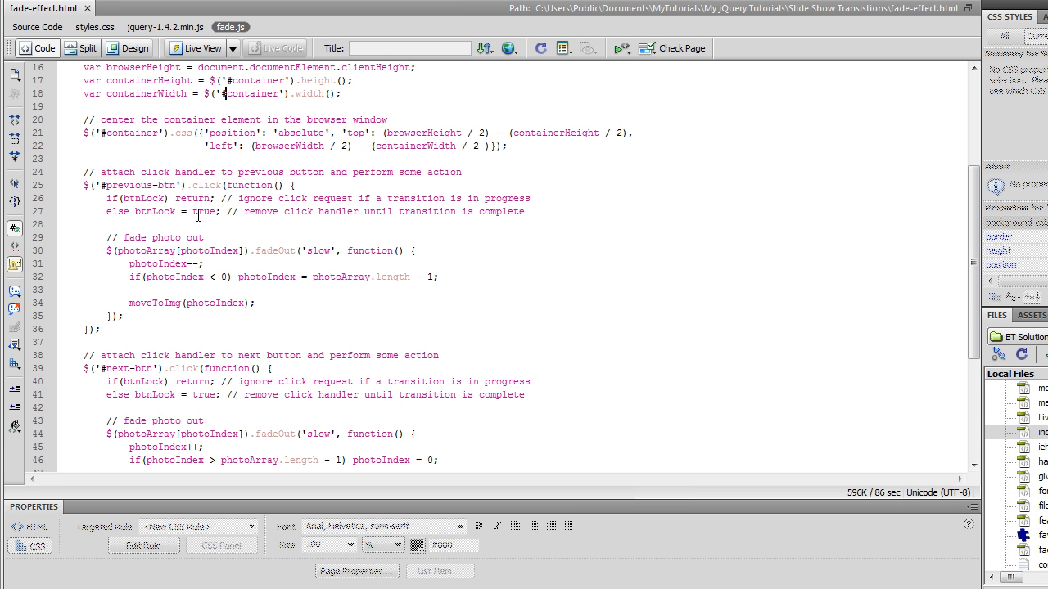
mouse_move(138, 239)
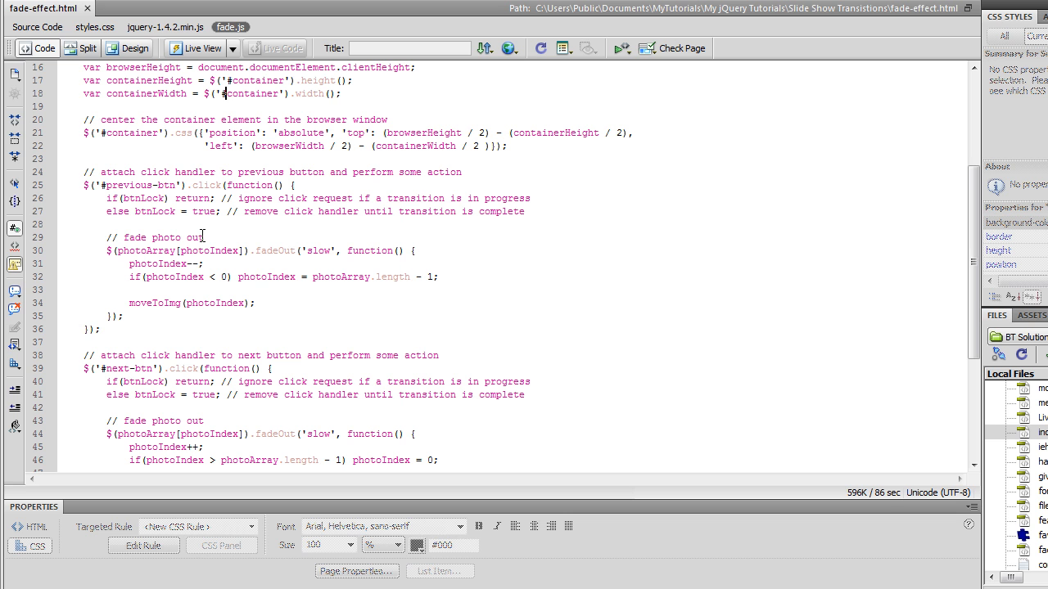
mouse_move(380, 258)
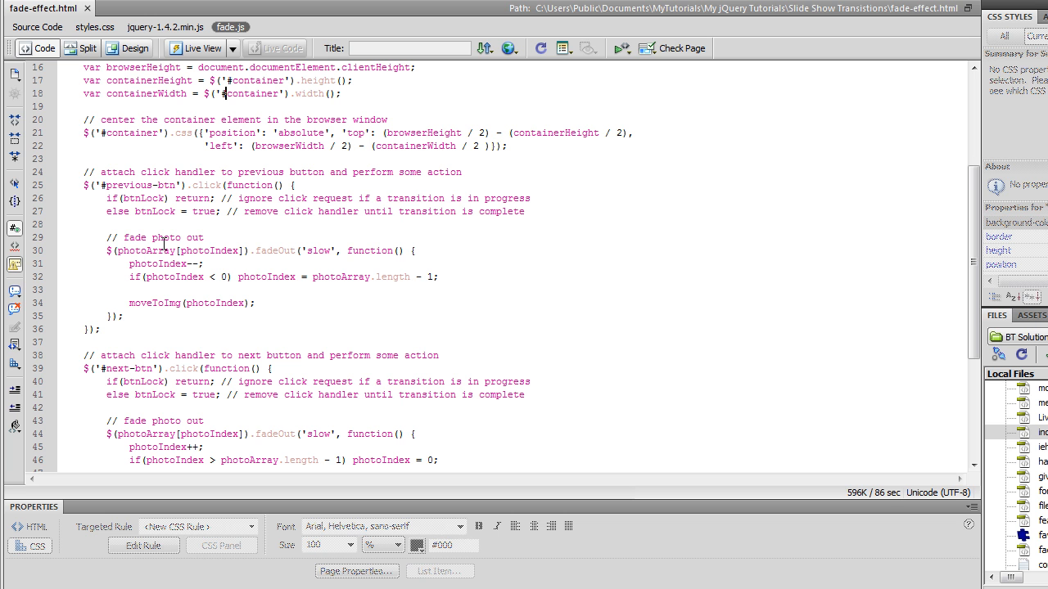
mouse_move(179, 226)
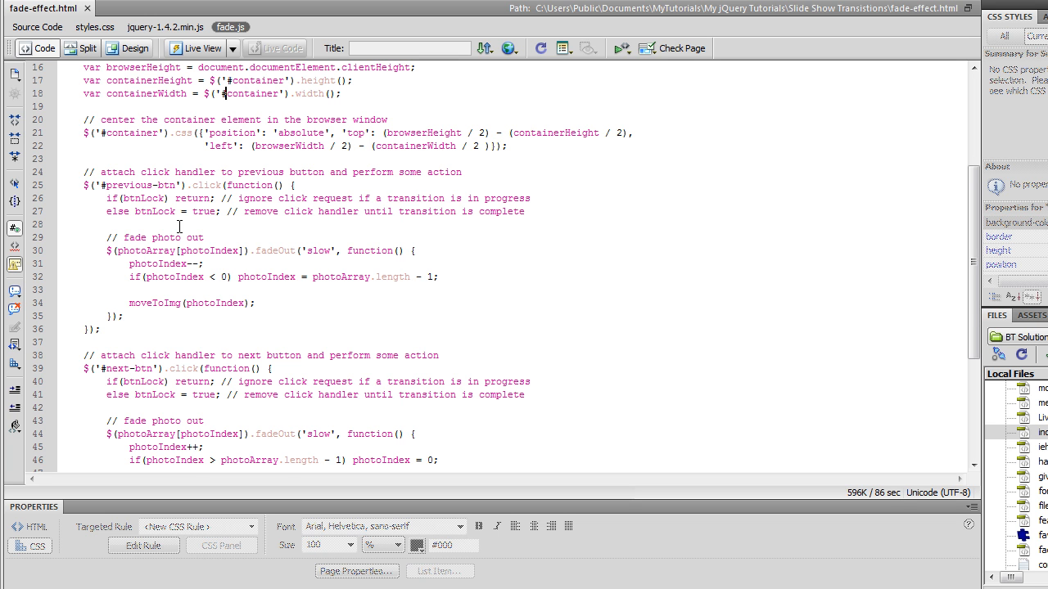
scroll(up, 3)
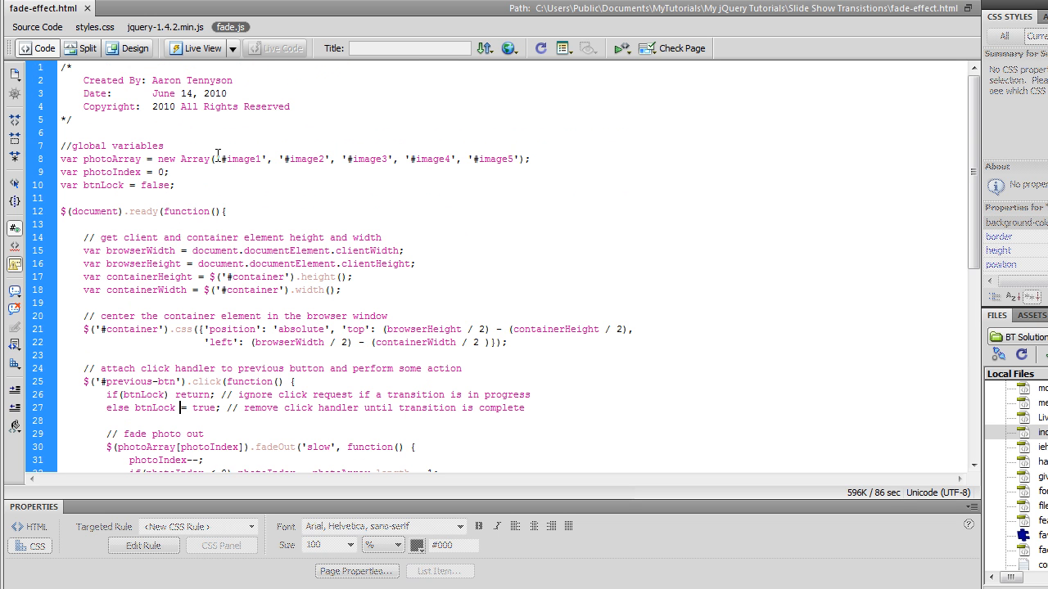
scroll(down, 3)
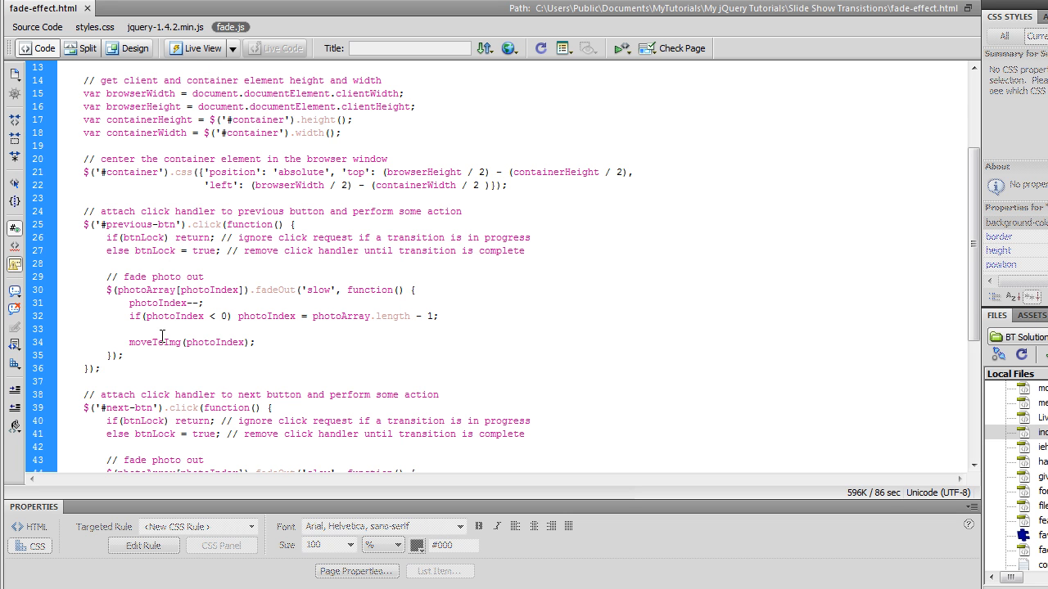
click(180, 251)
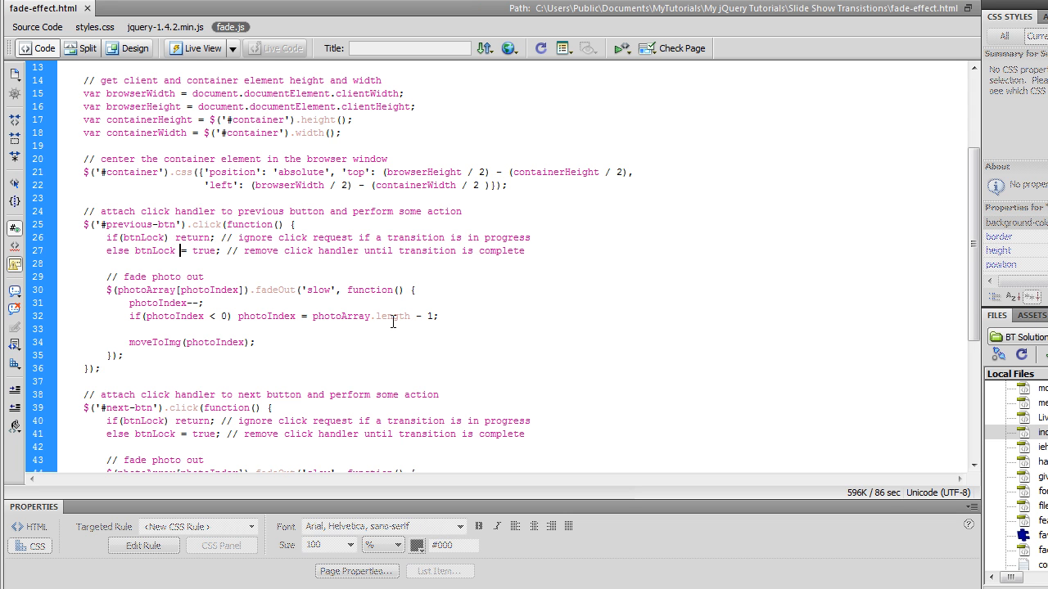
mouse_move(398, 303)
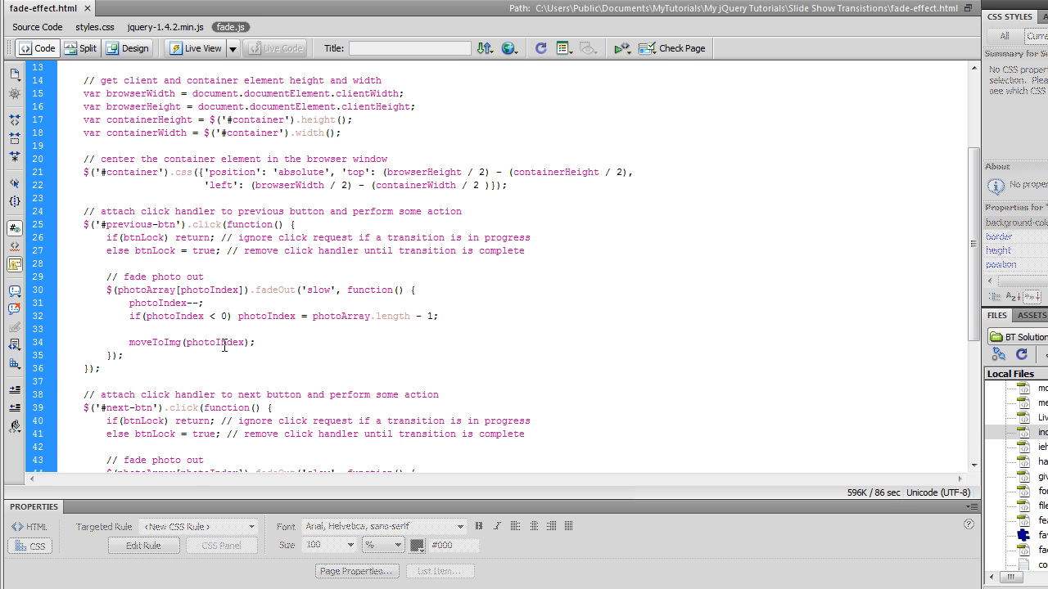
scroll(down, 3)
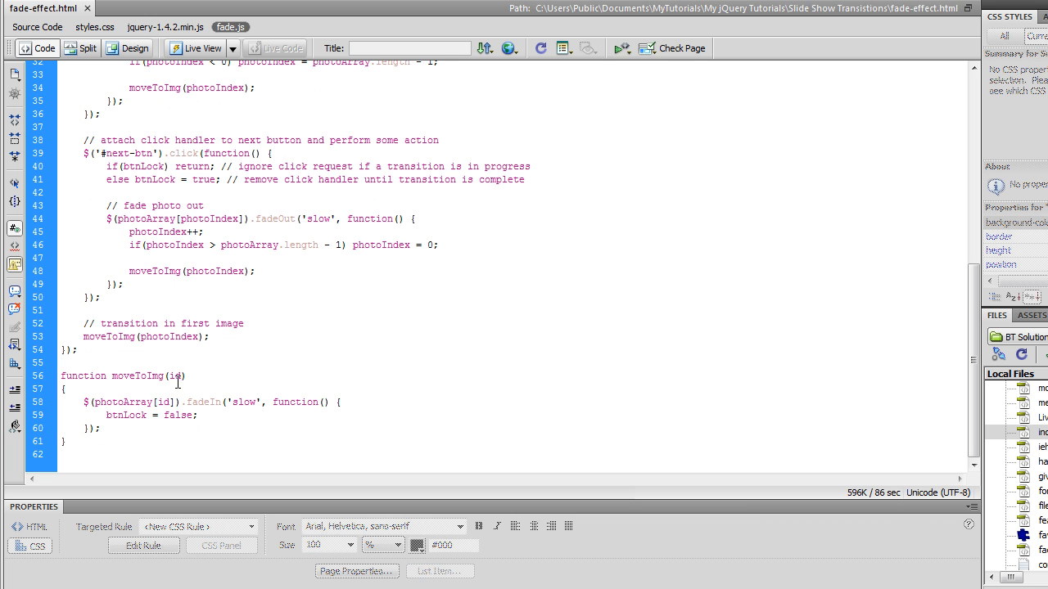
scroll(up, 3)
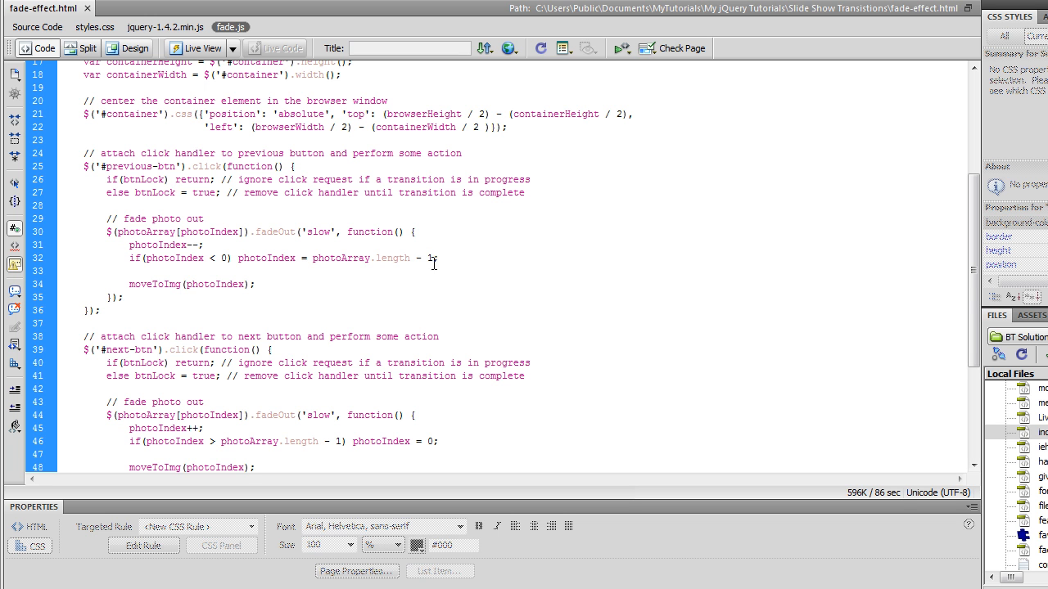
scroll(down, 3)
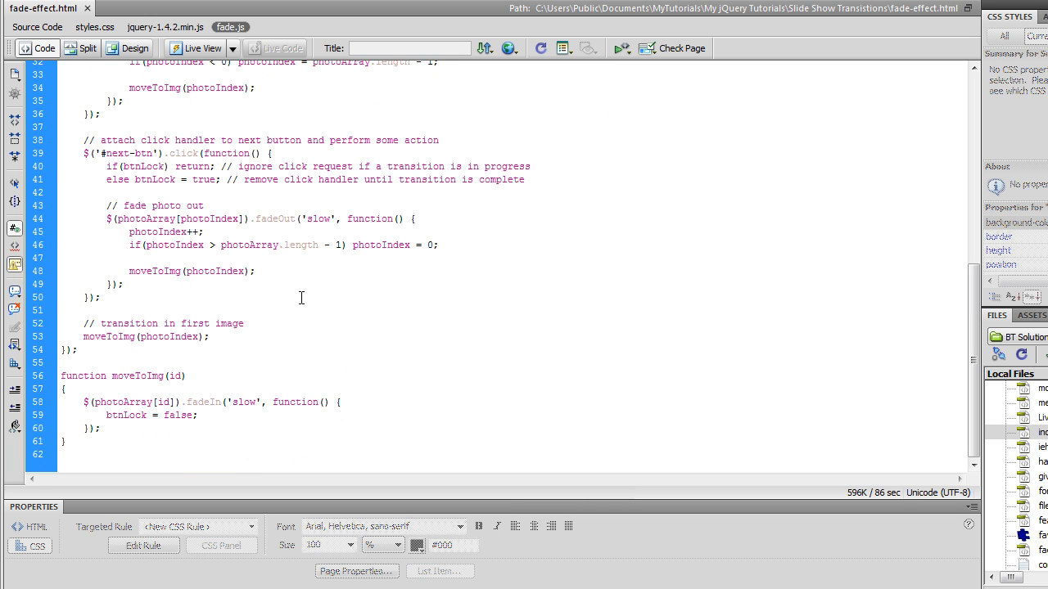
mouse_move(173, 373)
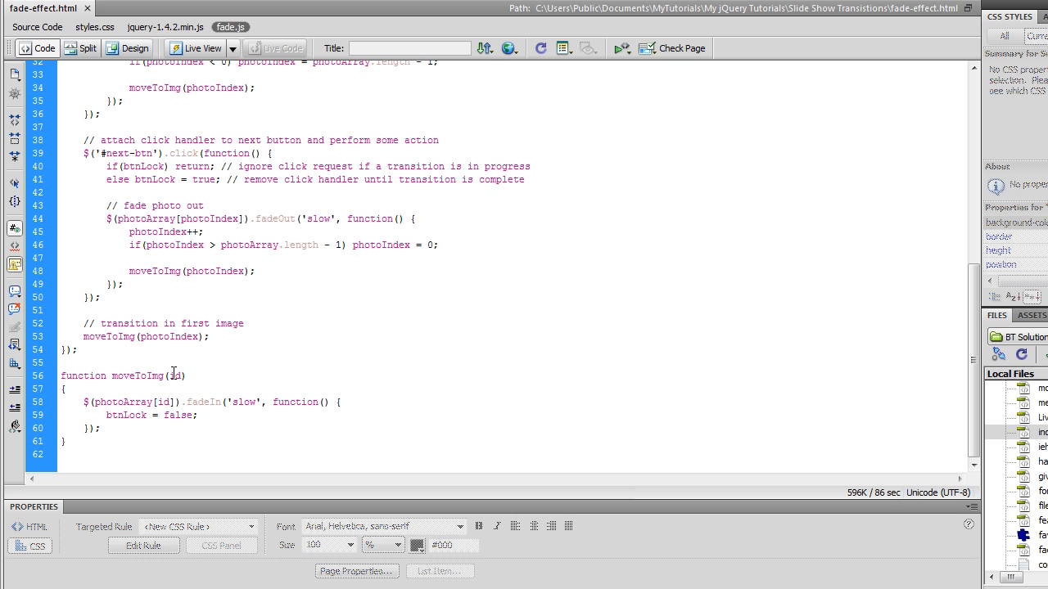
mouse_move(115, 406)
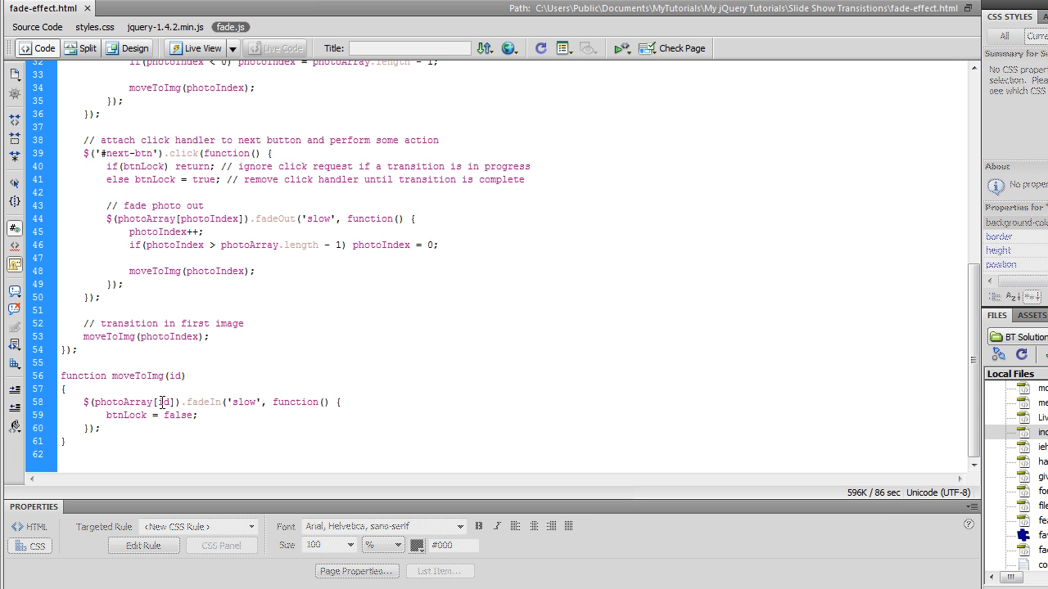
mouse_move(201, 403)
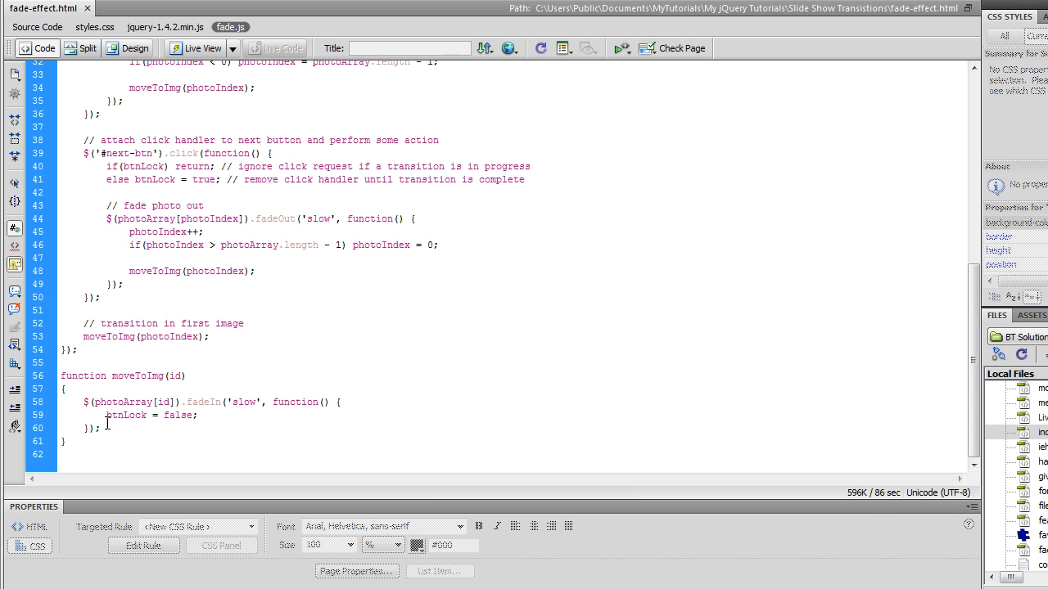
mouse_move(179, 419)
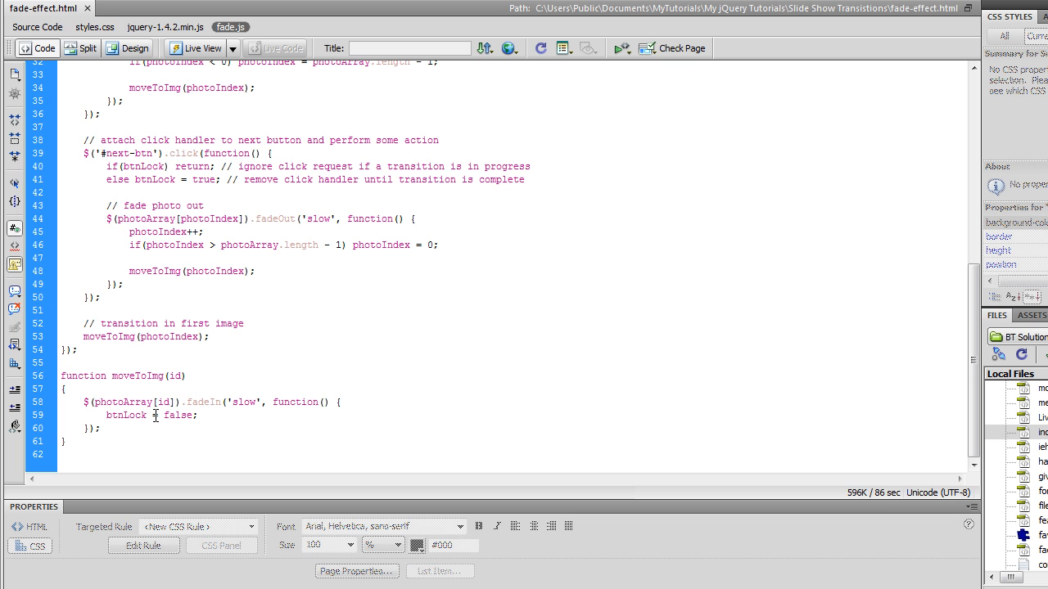
mouse_move(139, 423)
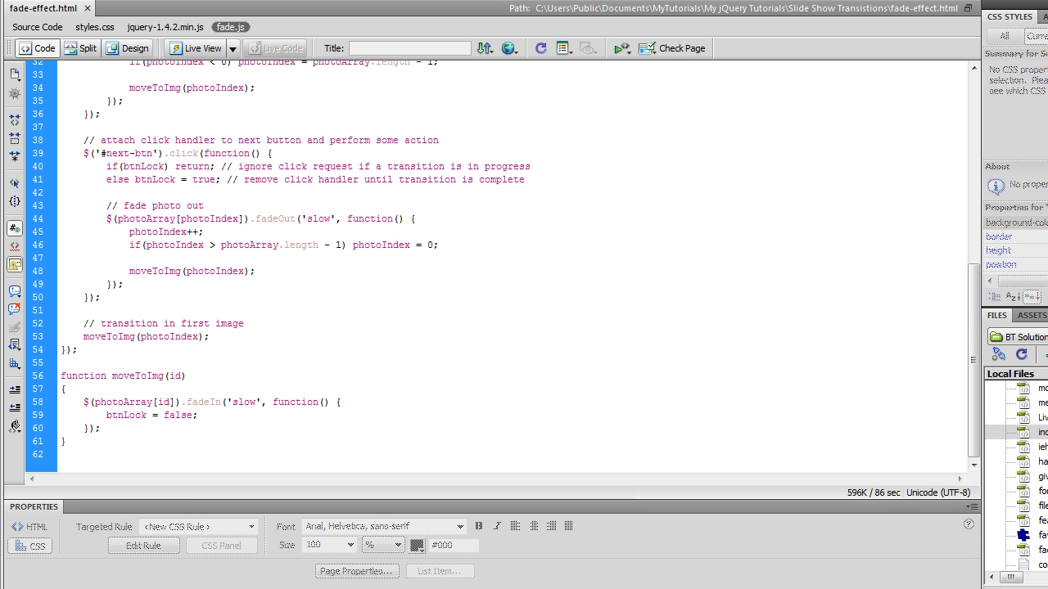
scroll(up, 3)
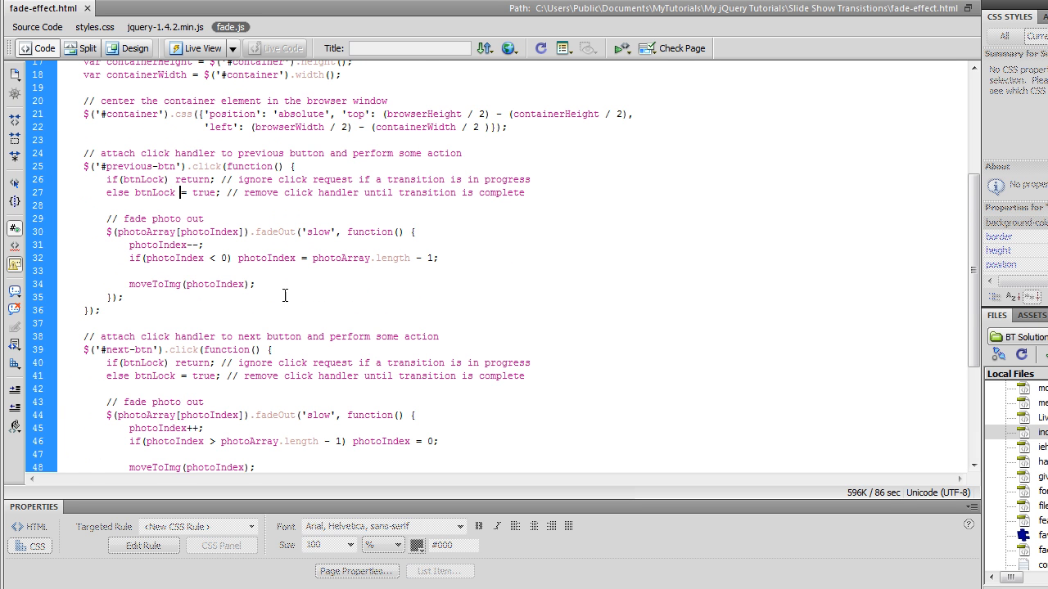
scroll(down, 3)
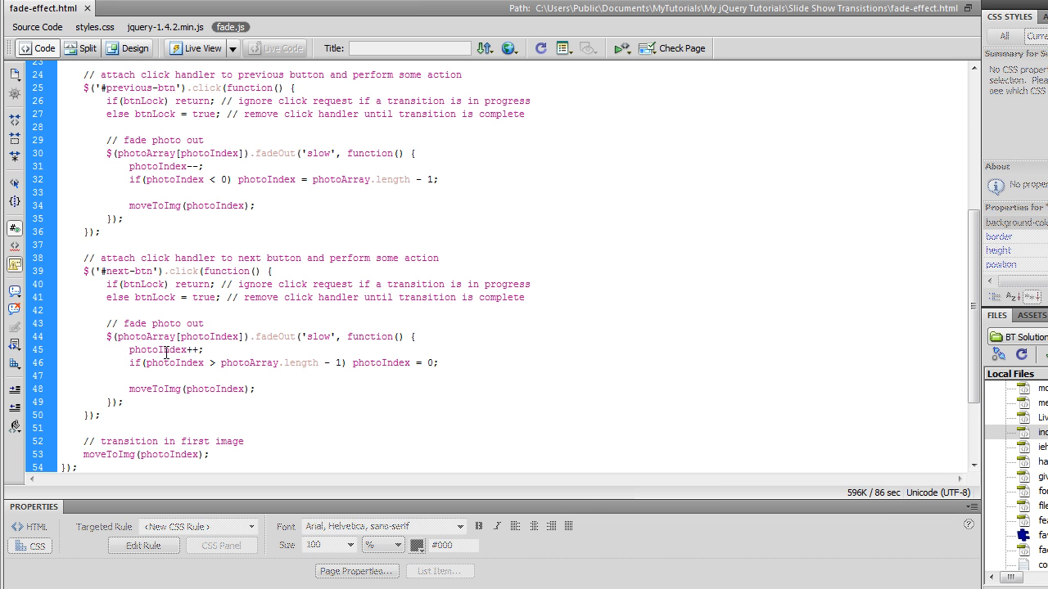
click(180, 115)
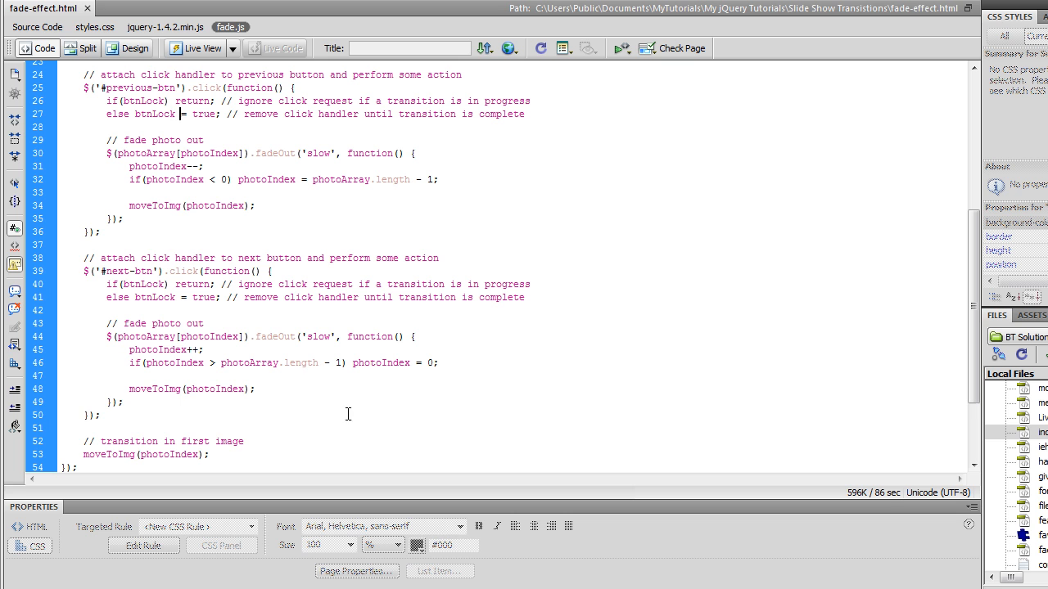
mouse_move(334, 389)
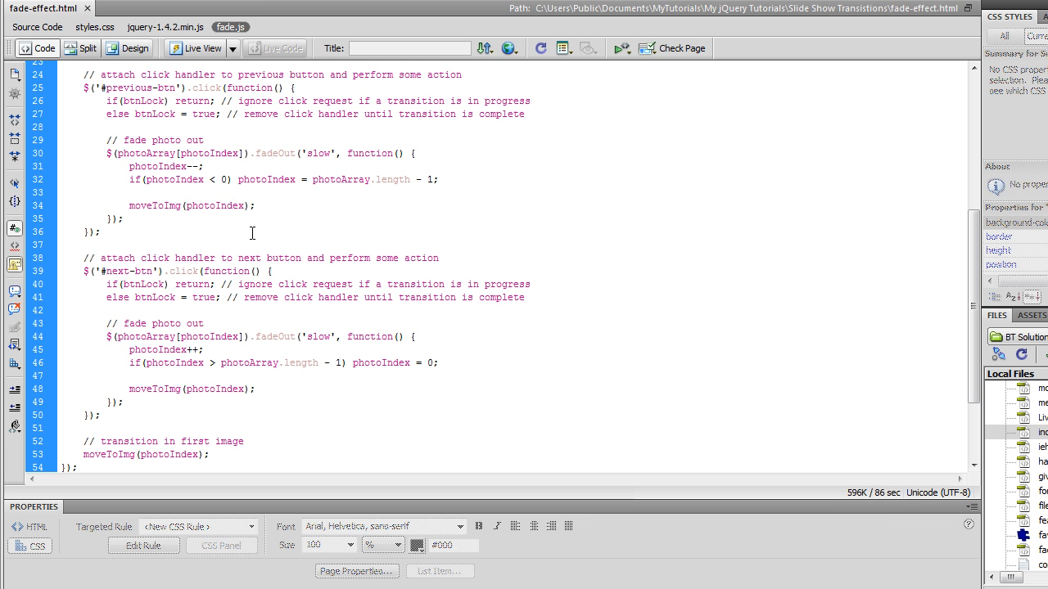
scroll(down, 3)
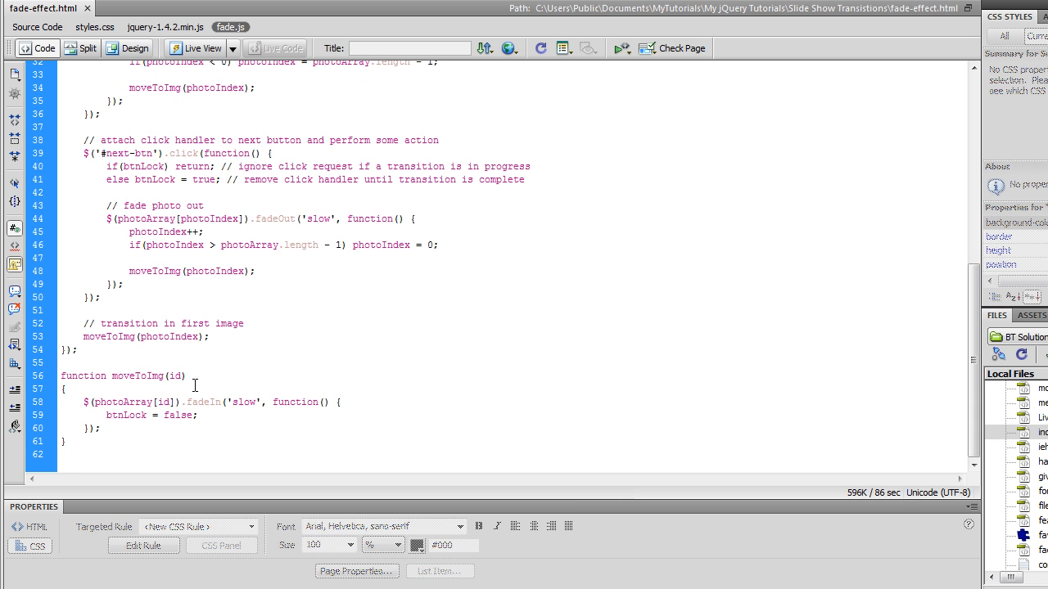
mouse_move(246, 393)
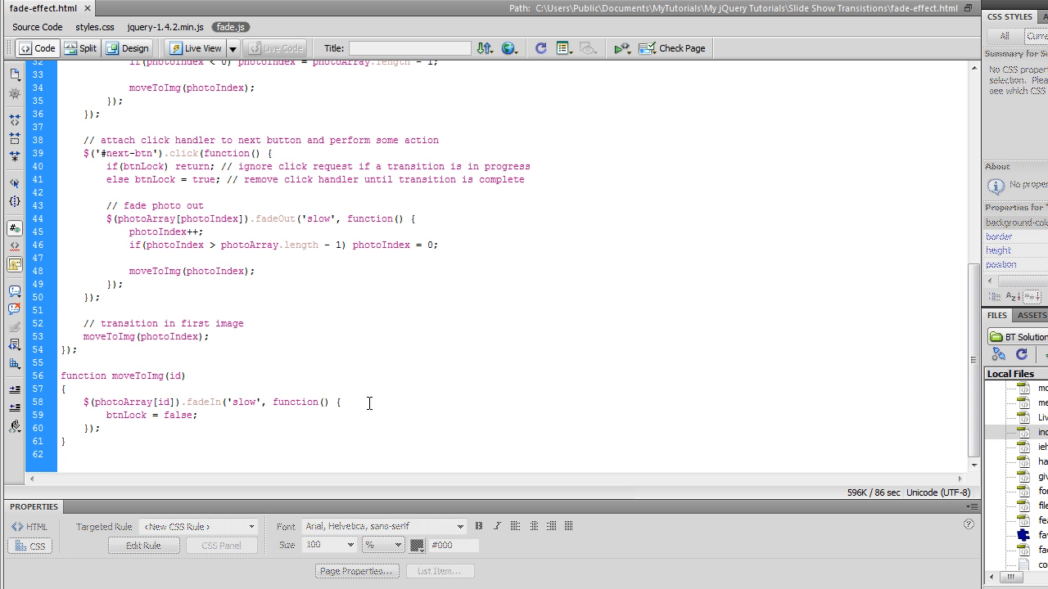
scroll(up, 3)
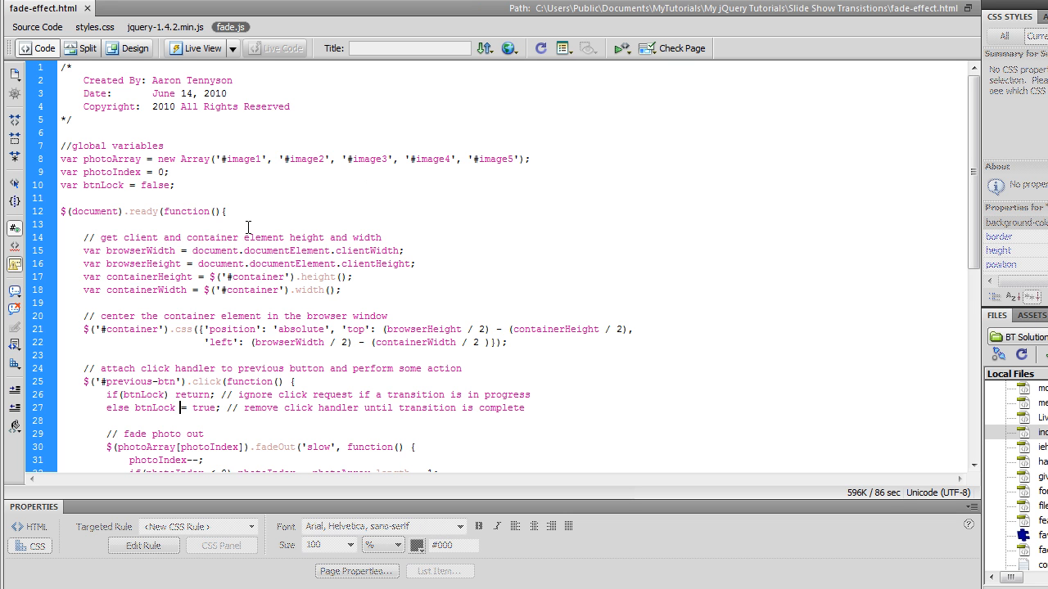
mouse_move(412, 292)
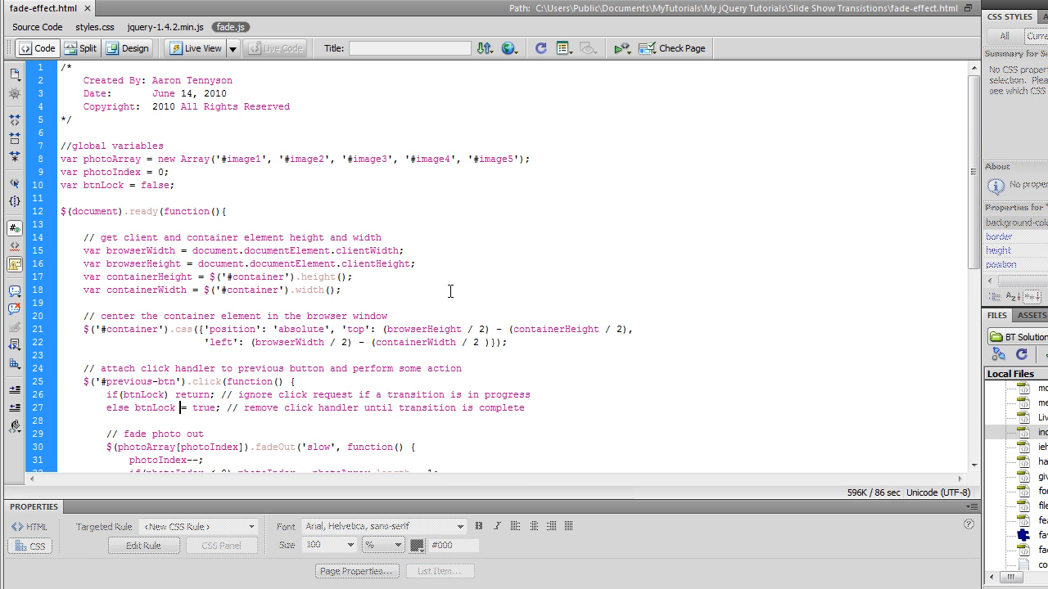
scroll(down, 3)
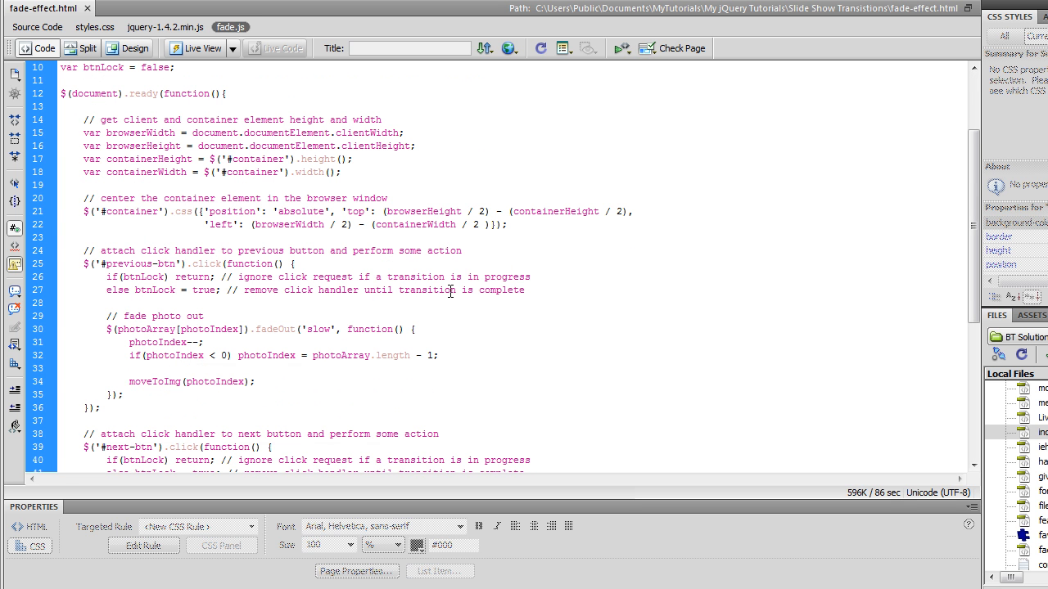
scroll(up, 3)
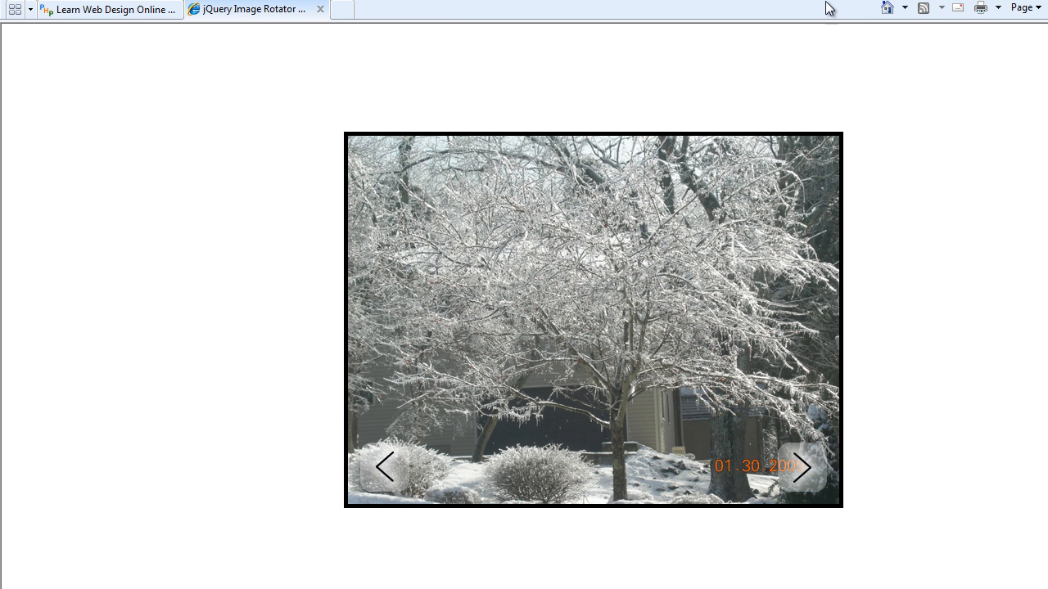
Fade forward from the snowy tree through the portrait and dog to the smokestacks photo.
click(801, 468)
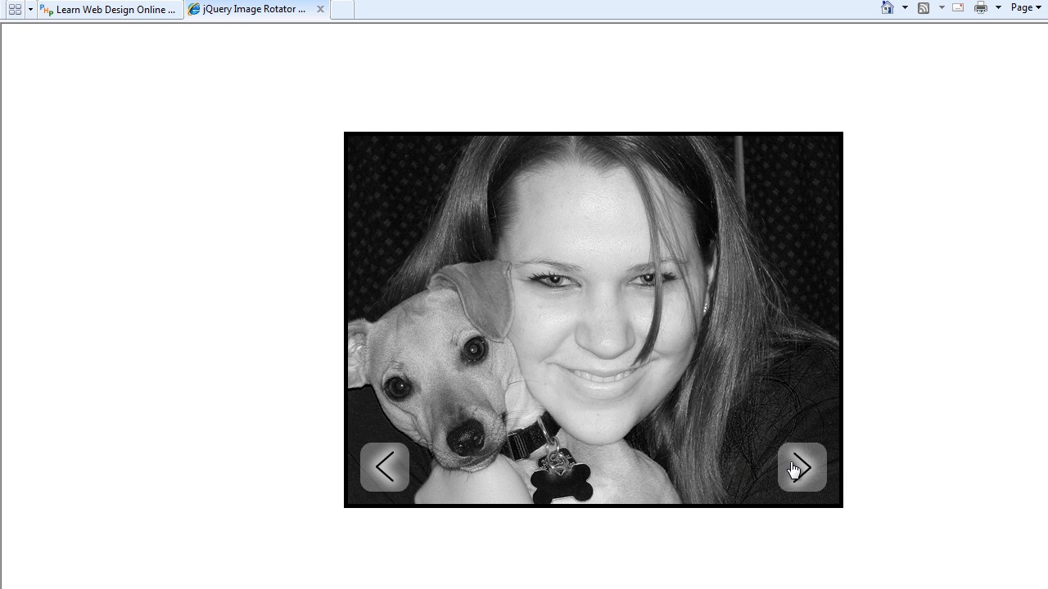
click(801, 469)
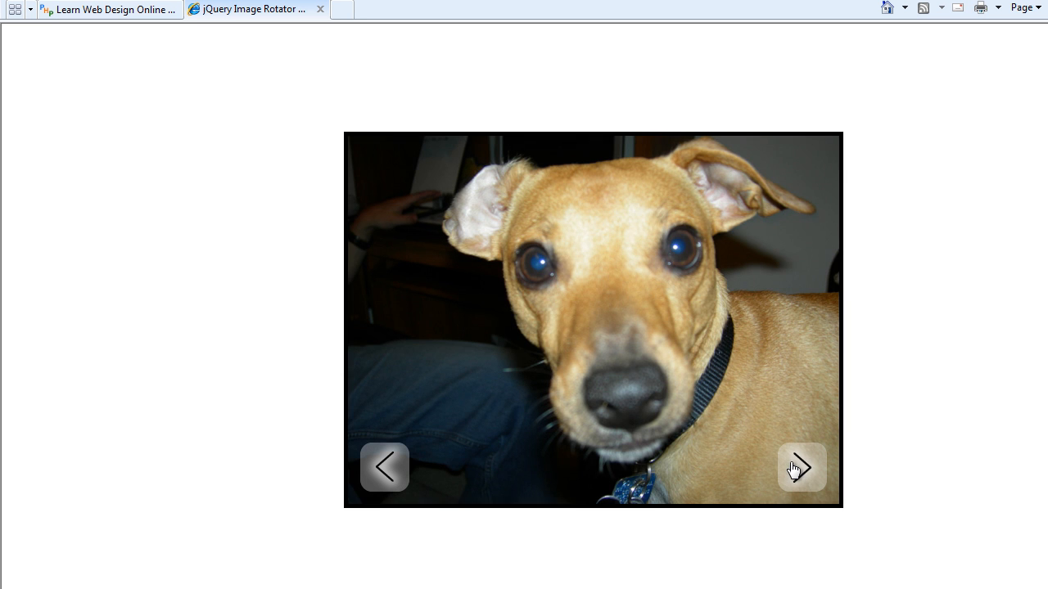
click(801, 469)
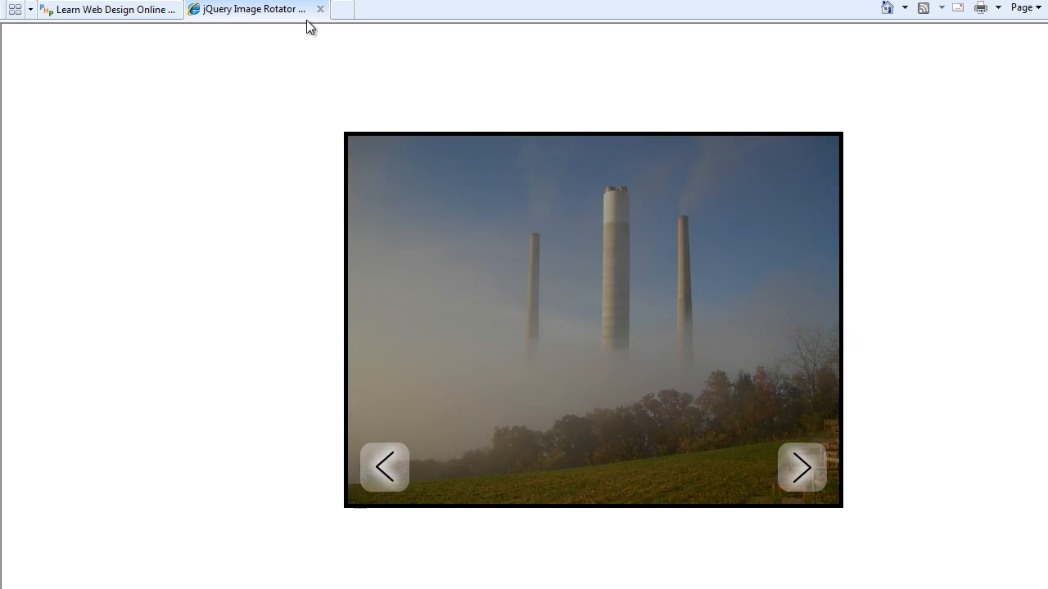